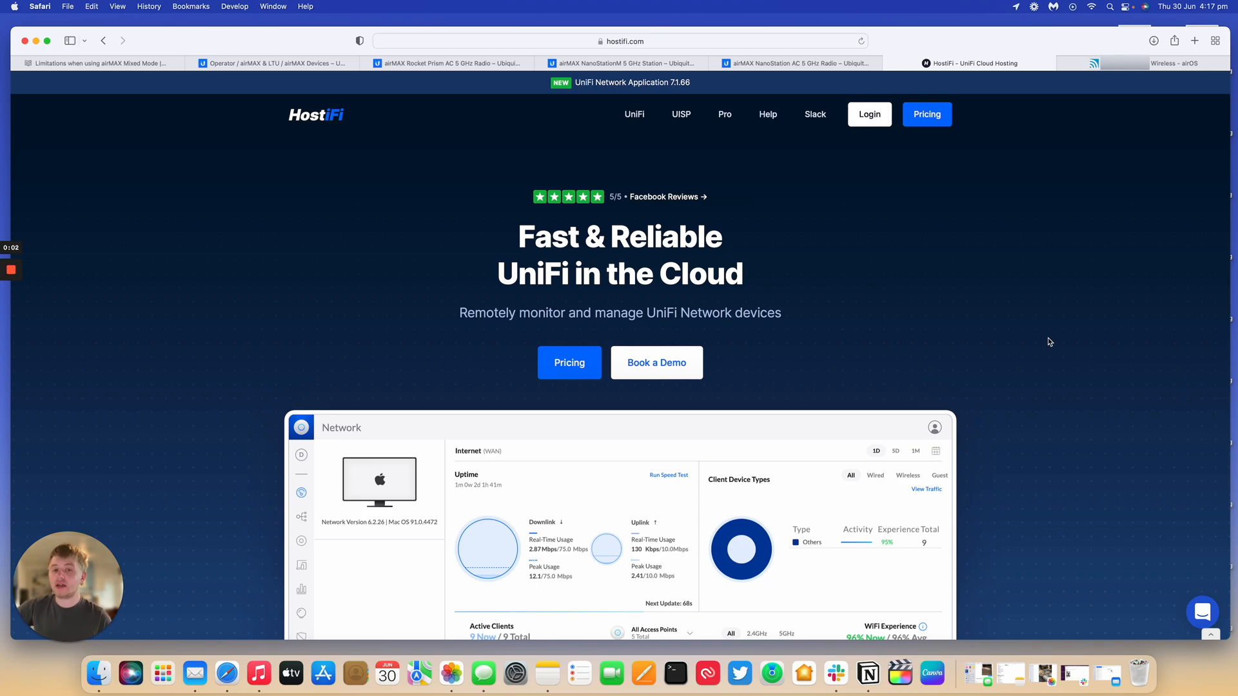
mouse_move(330, 144)
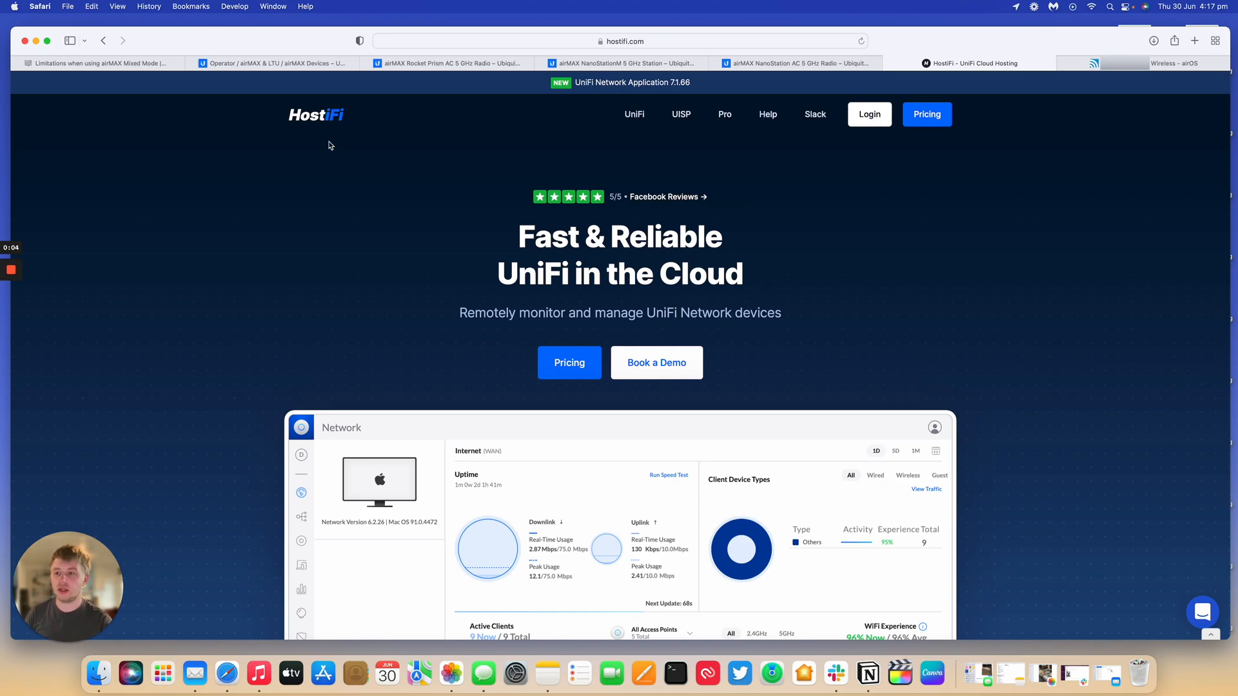
Switch to the 'Limitations when using airMAX Mixed Mode' article tab
click(100, 63)
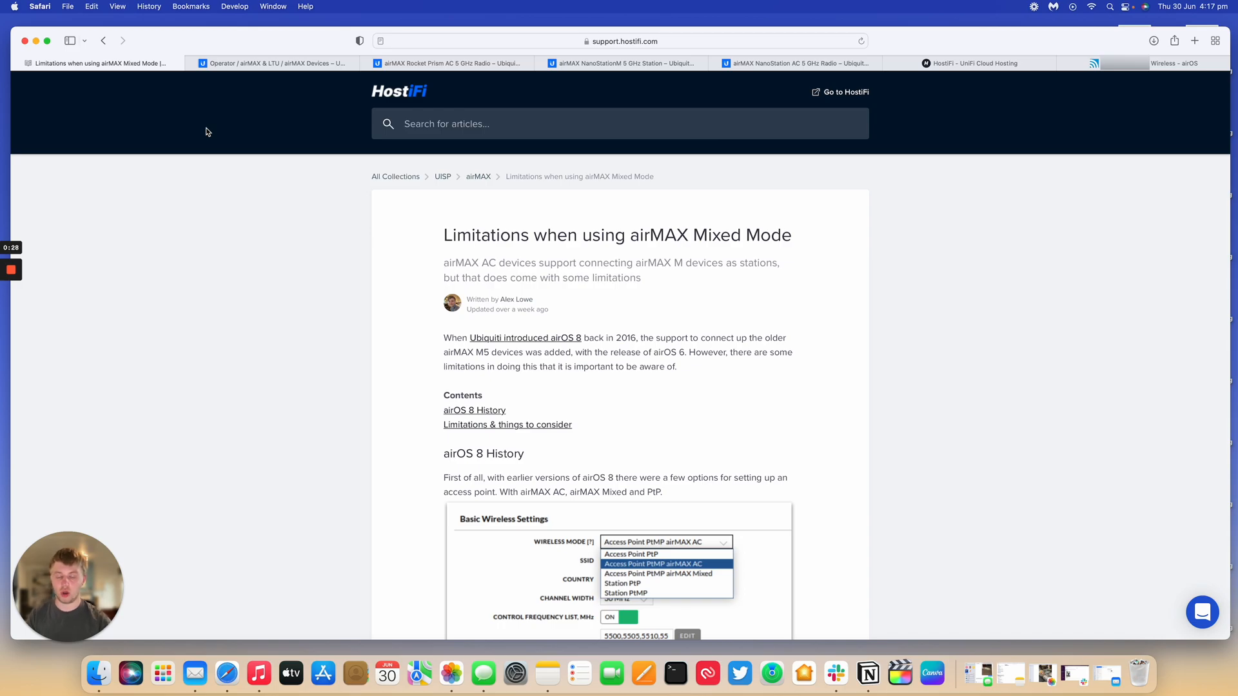
mouse_move(289, 142)
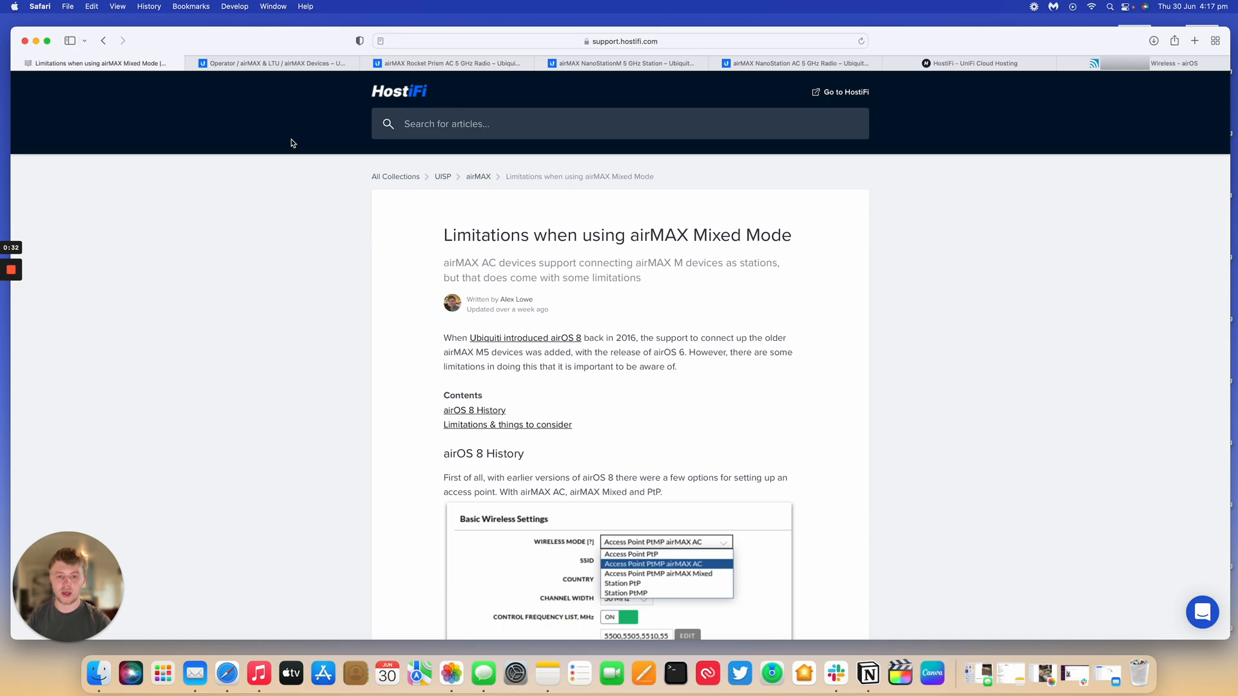
scroll(down, 3)
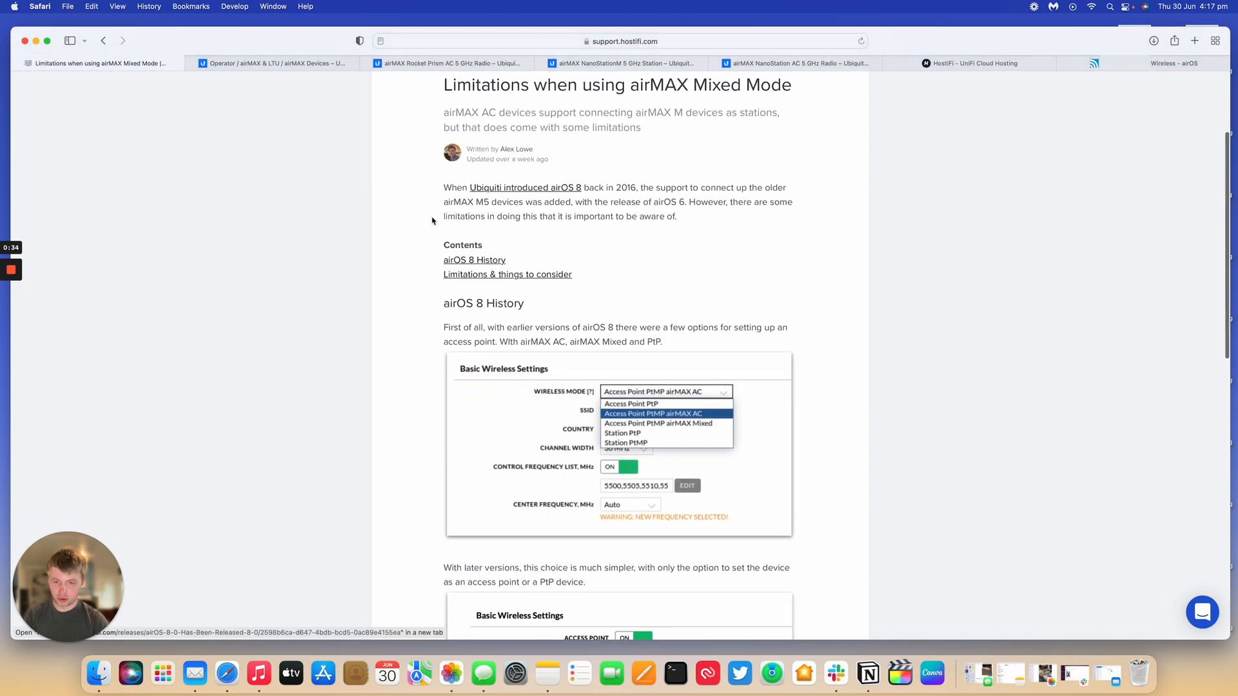
scroll(down, 3)
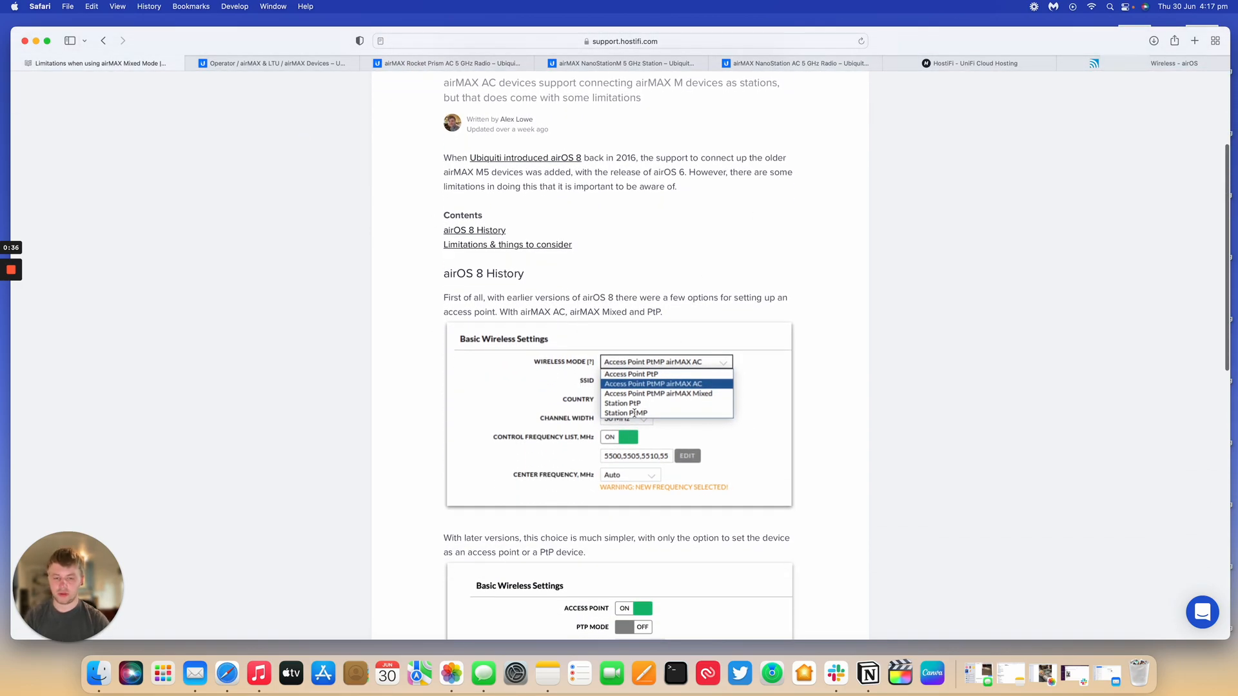
mouse_move(709, 386)
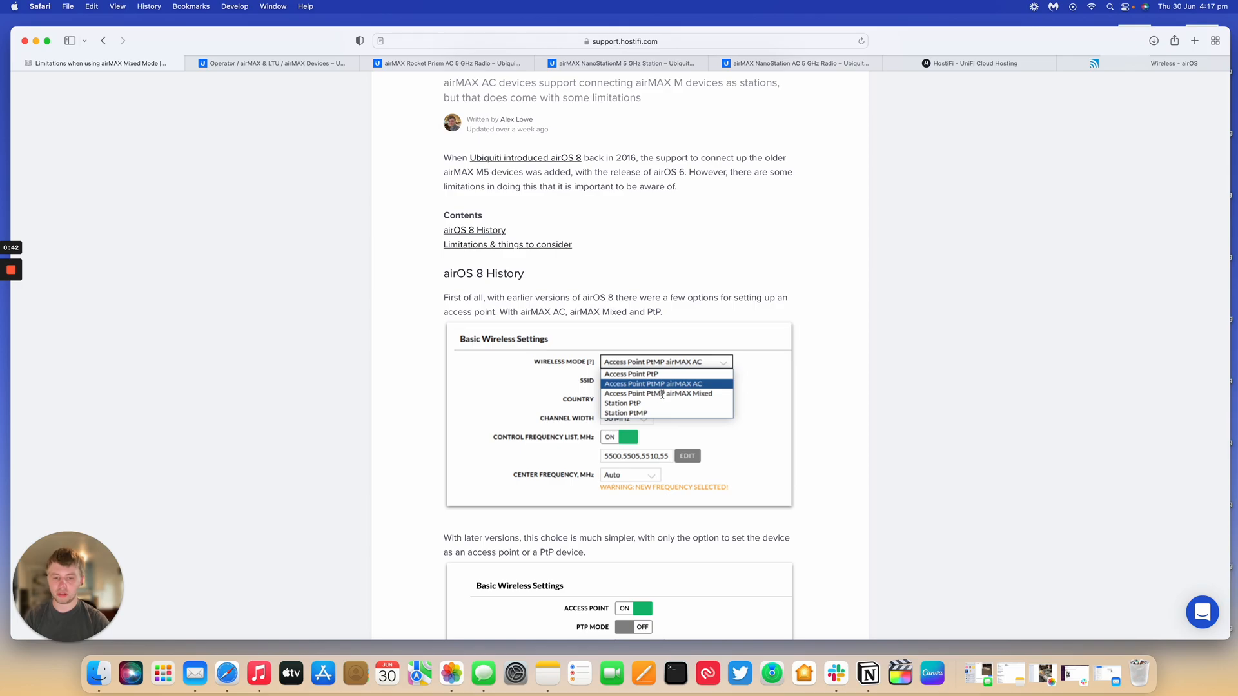
mouse_move(685, 404)
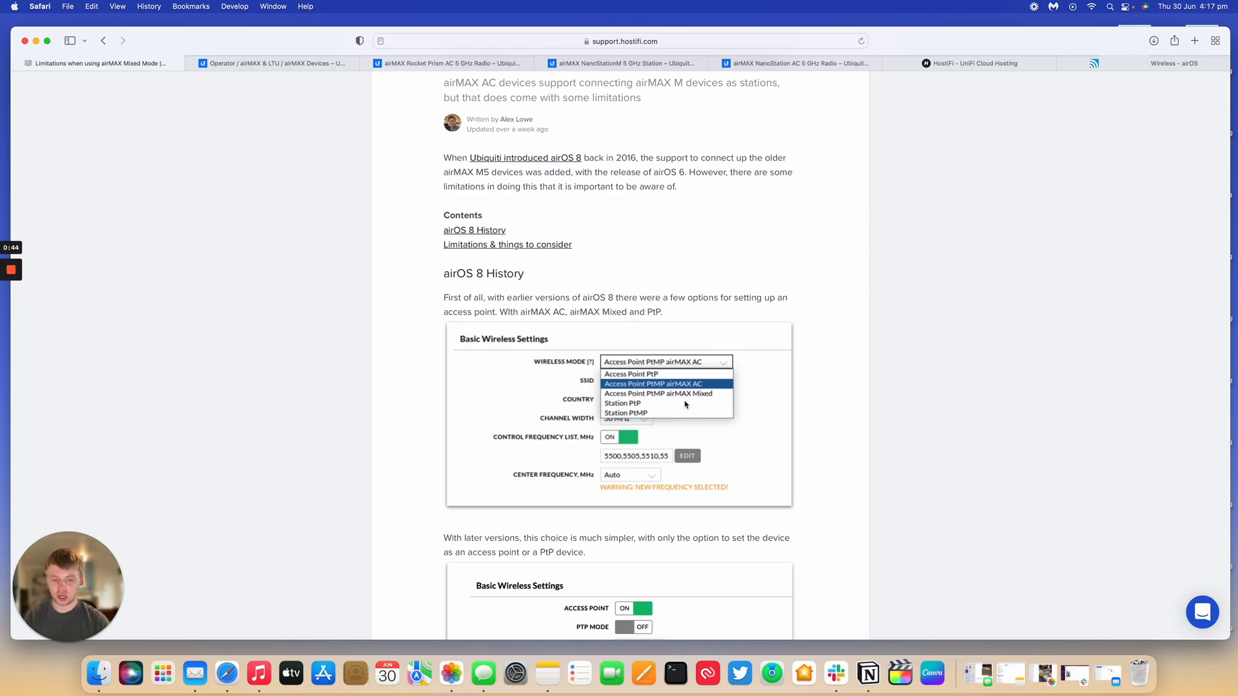
scroll(down, 3)
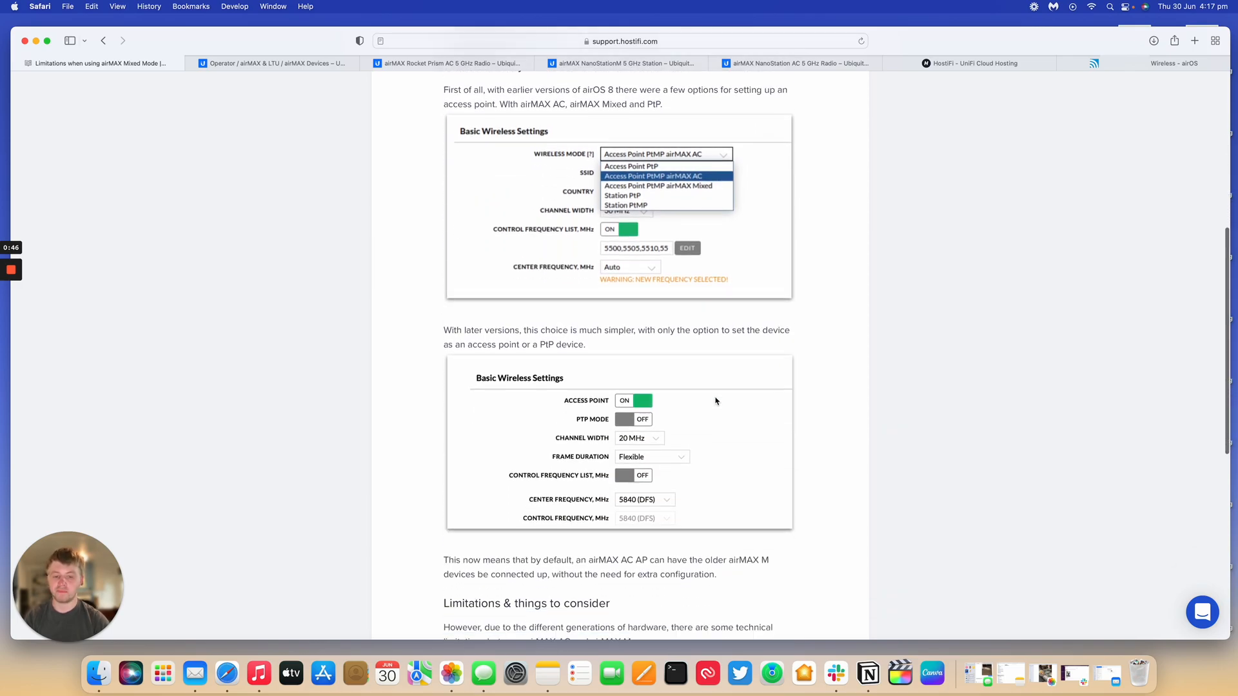
scroll(down, 3)
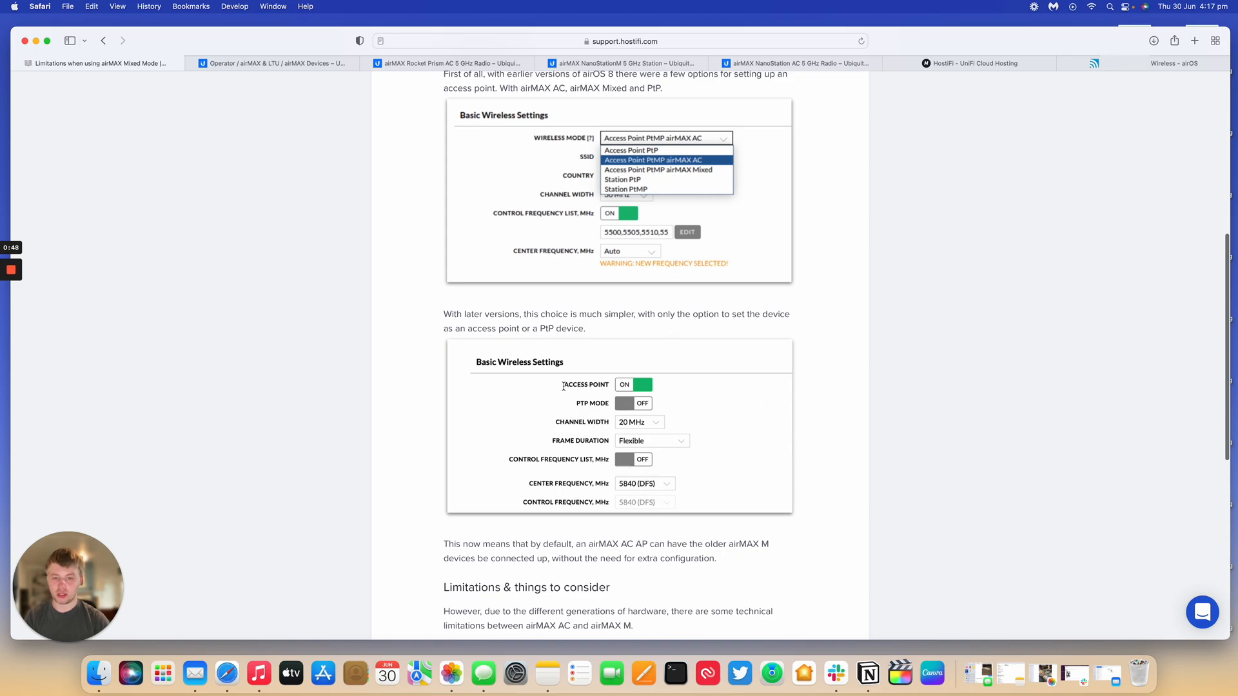
mouse_move(714, 383)
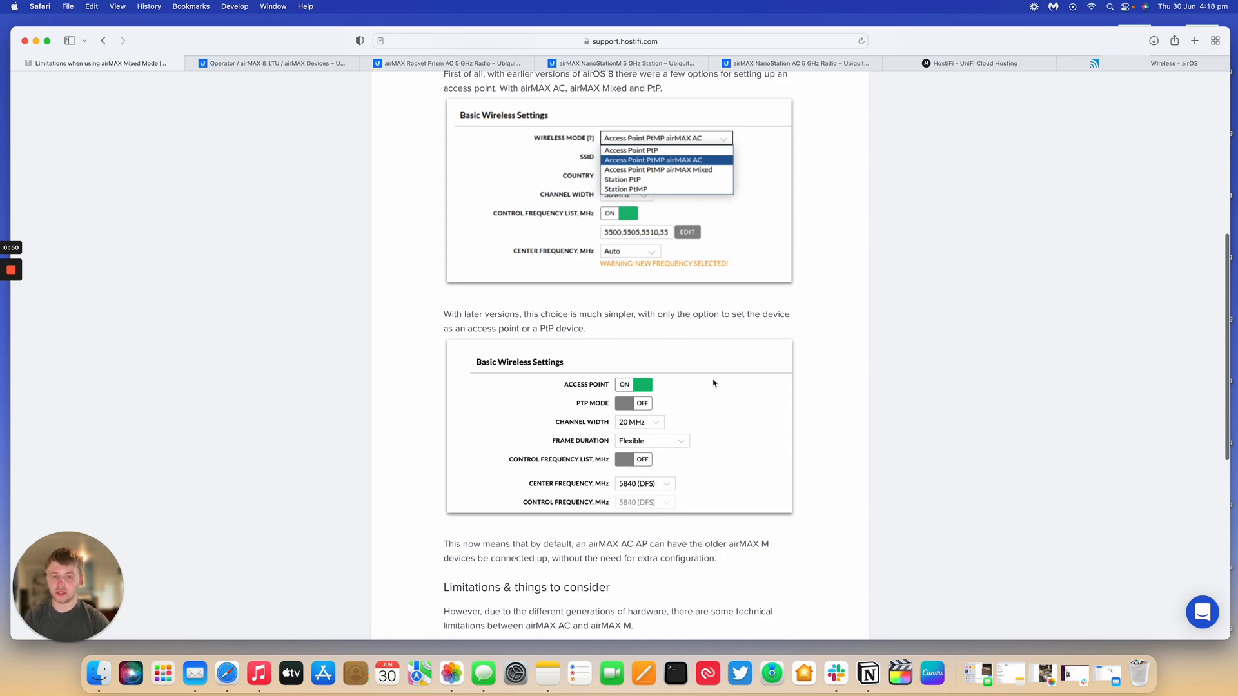
scroll(down, 3)
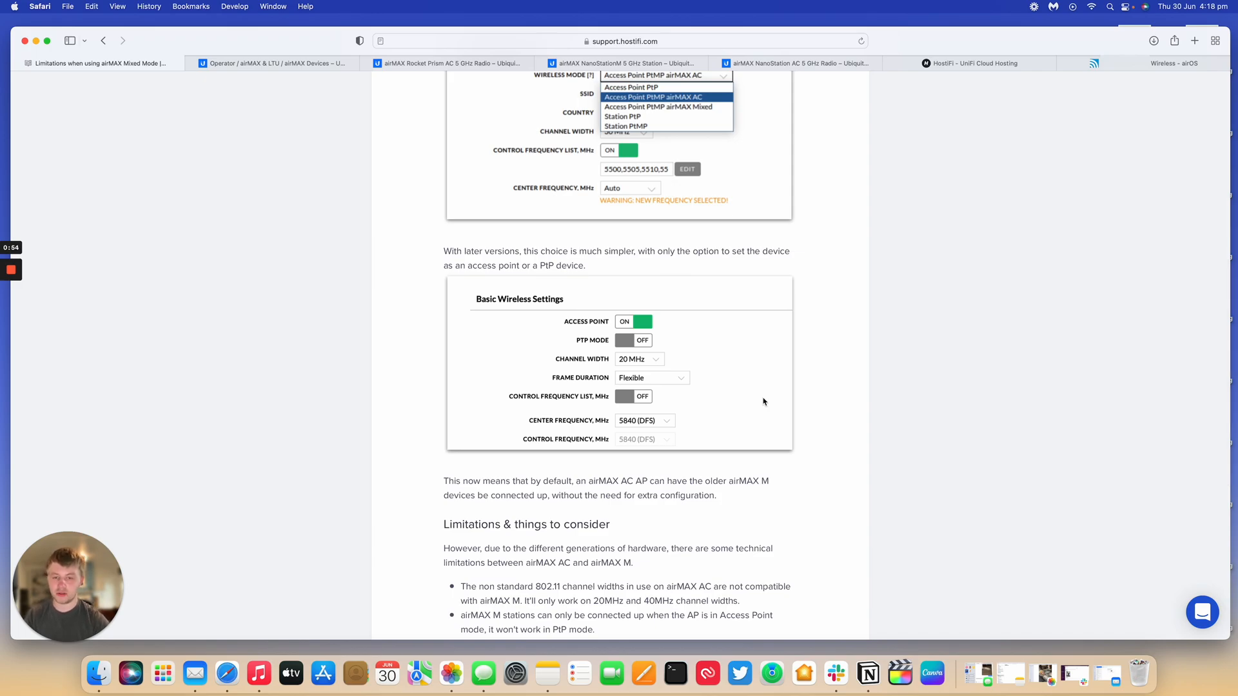
mouse_move(737, 373)
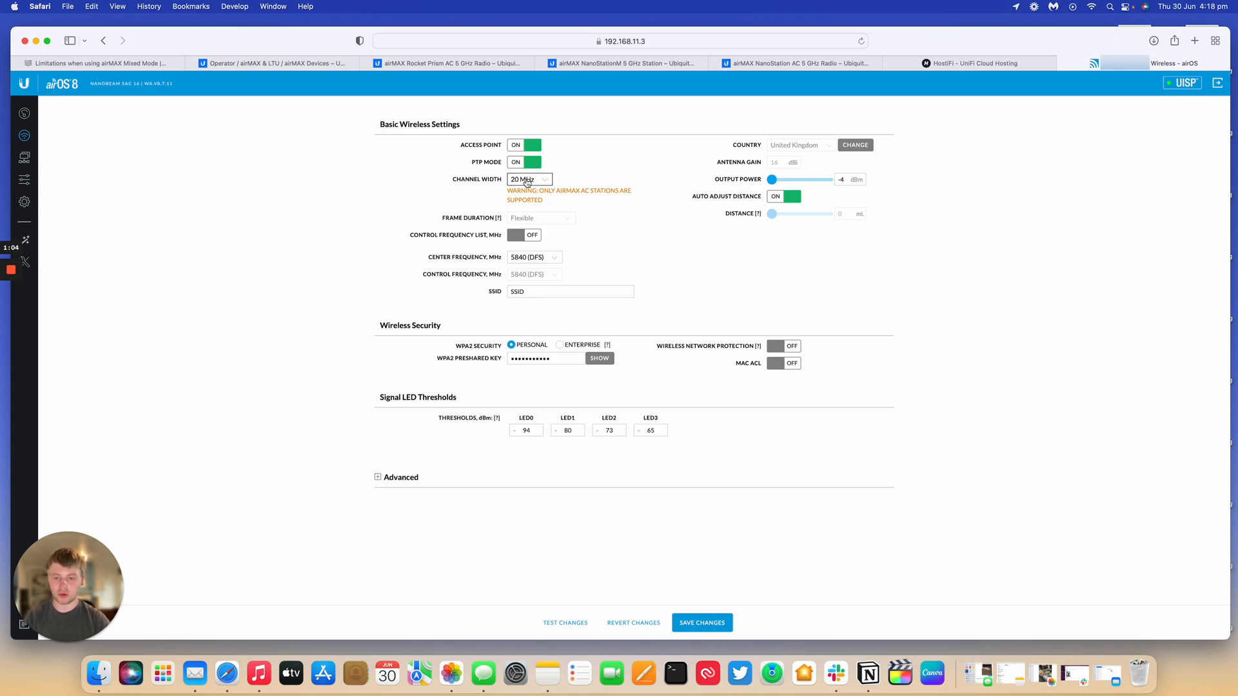
mouse_move(556, 203)
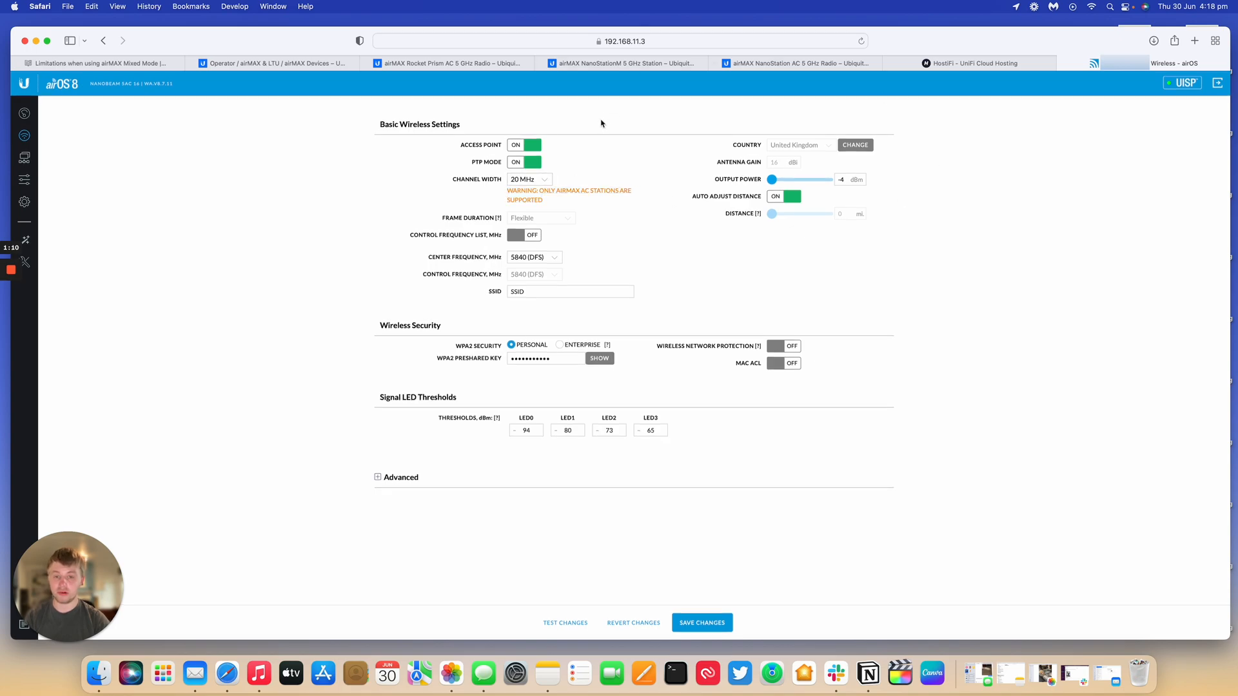
mouse_move(596, 137)
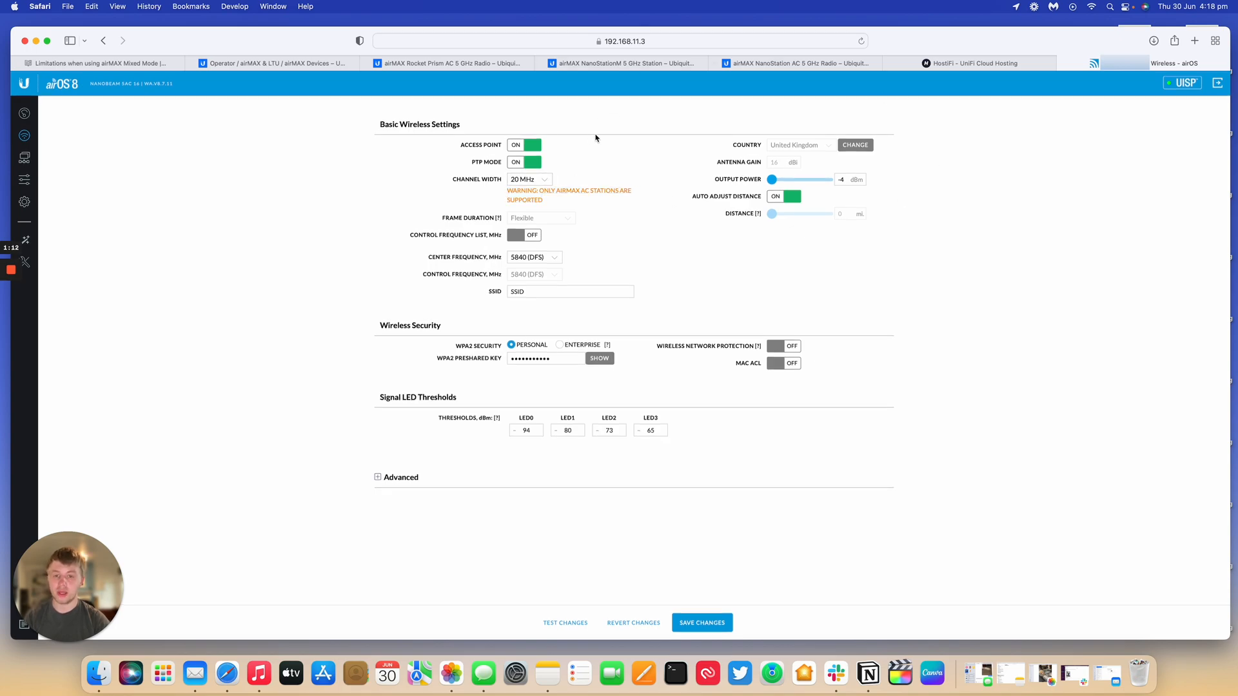
Check the Channel Width options, then switch PTP Mode off, keeping 20 MHz
click(528, 178)
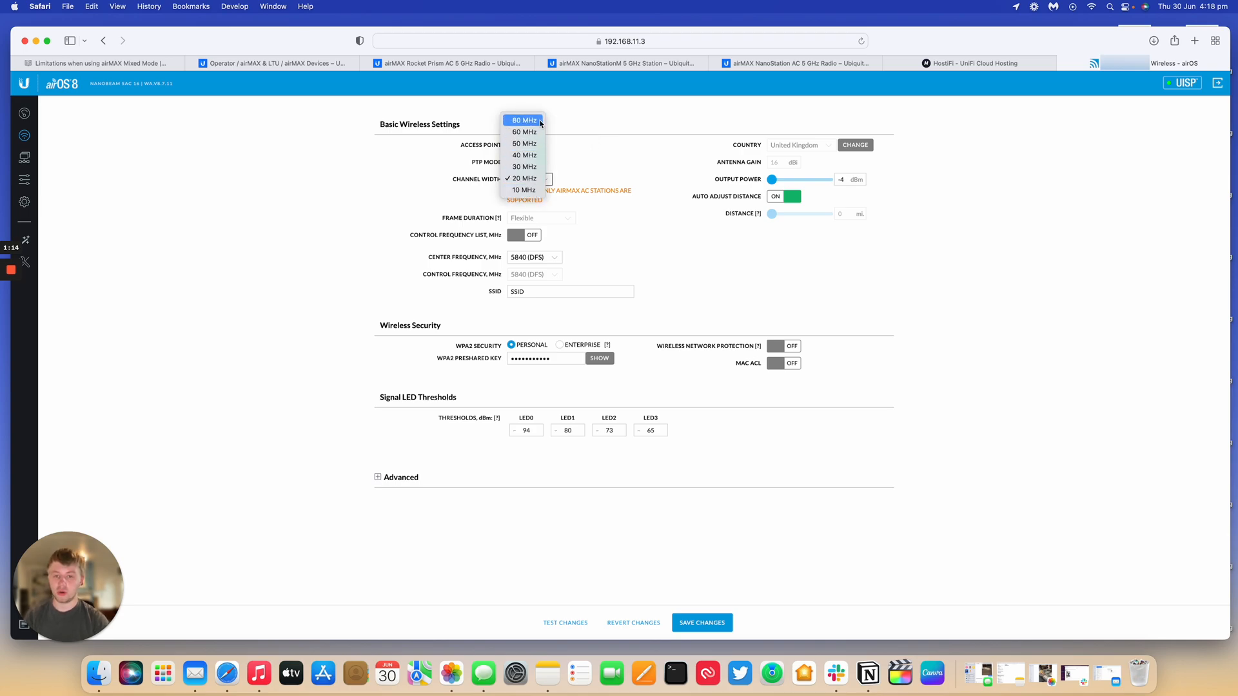
mouse_move(524, 166)
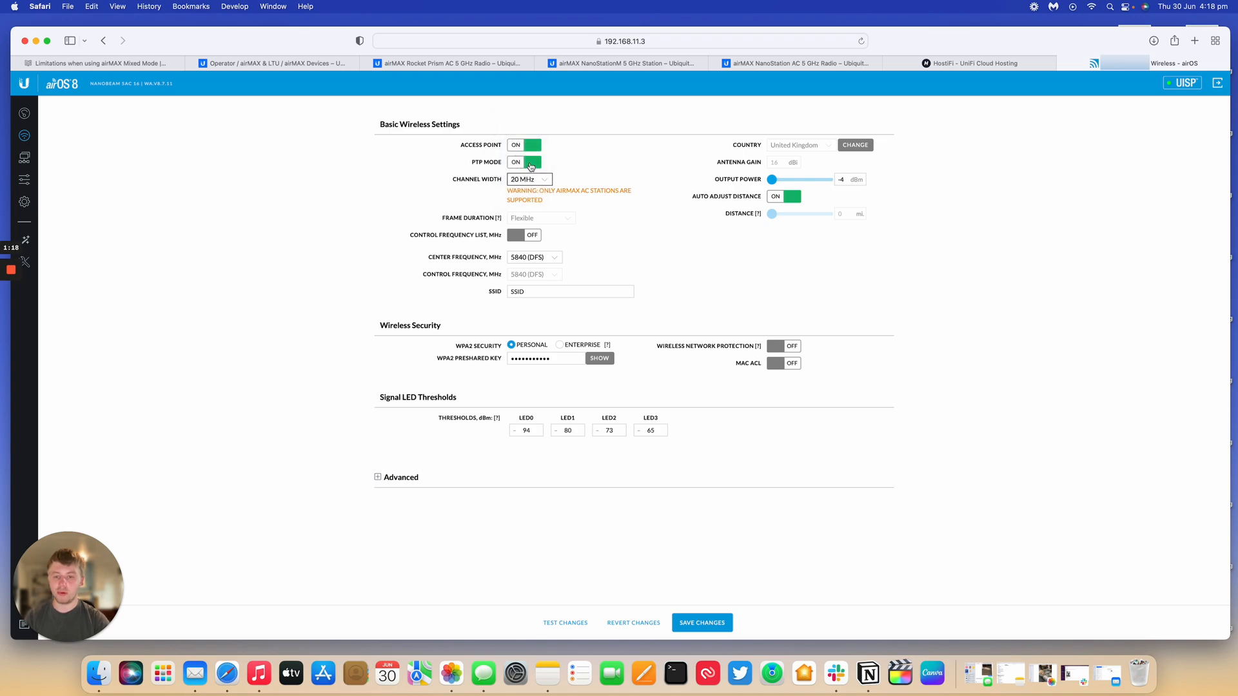
click(523, 162)
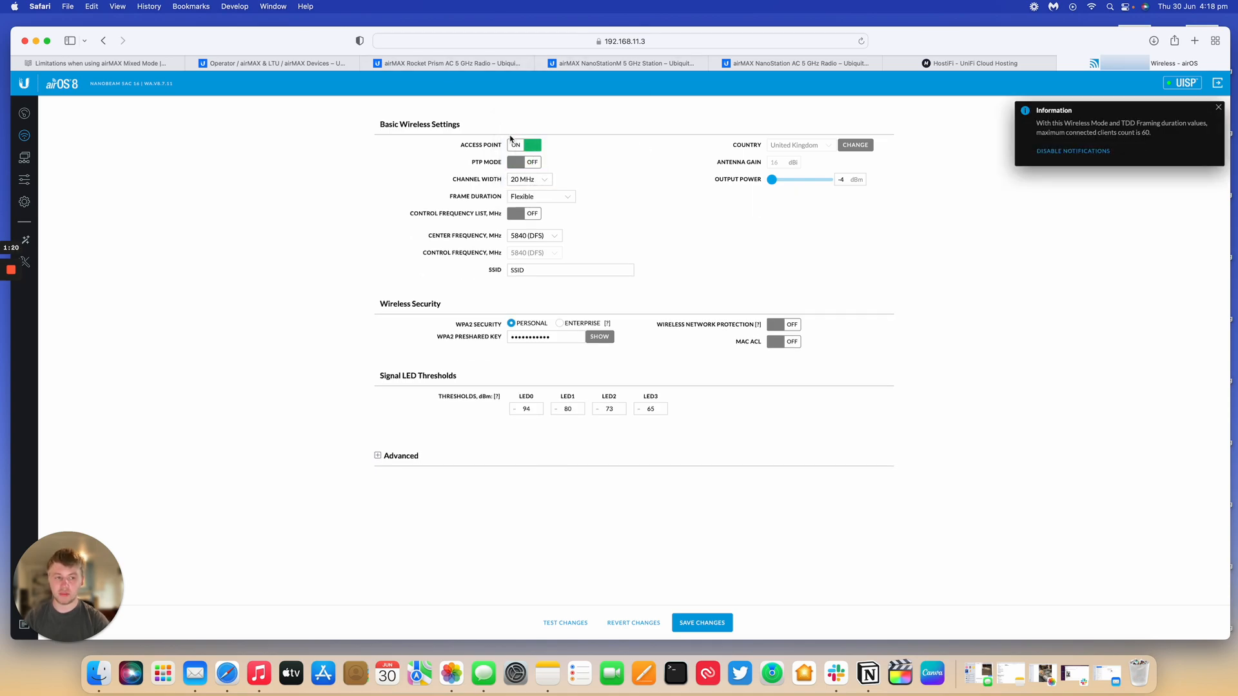
View the channel widths available without PtP, leave 20 MHz, and return to the HostiFi article
click(528, 179)
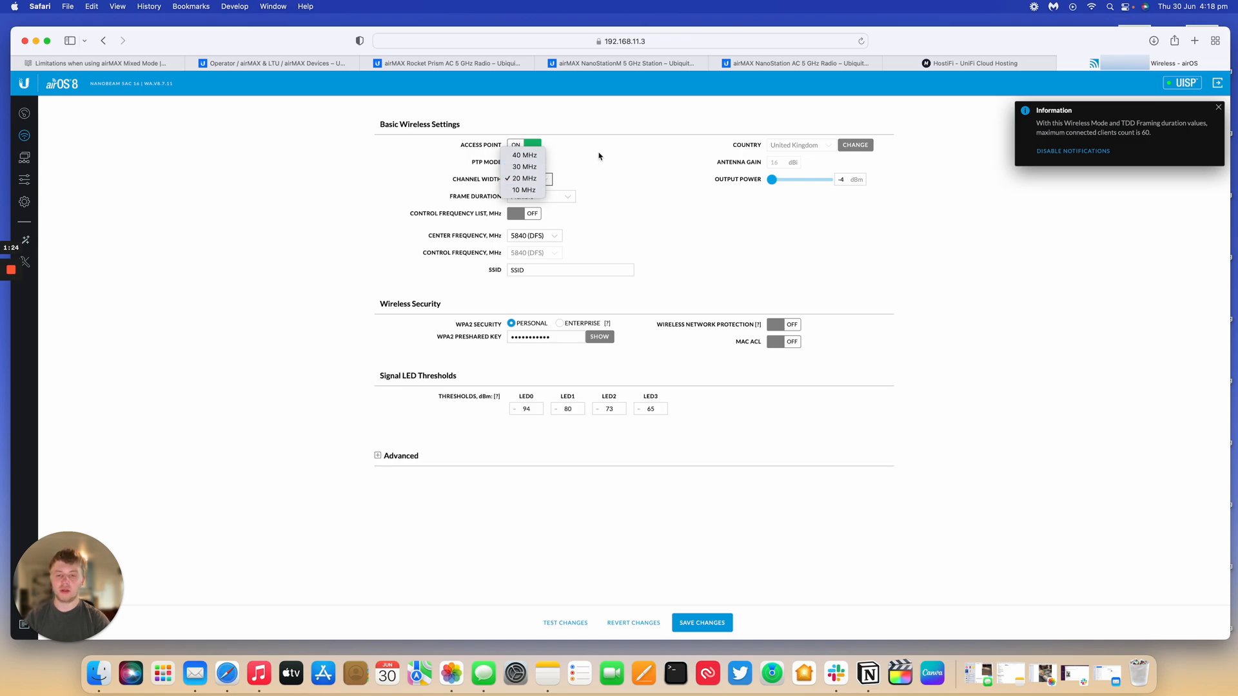
mouse_move(524, 167)
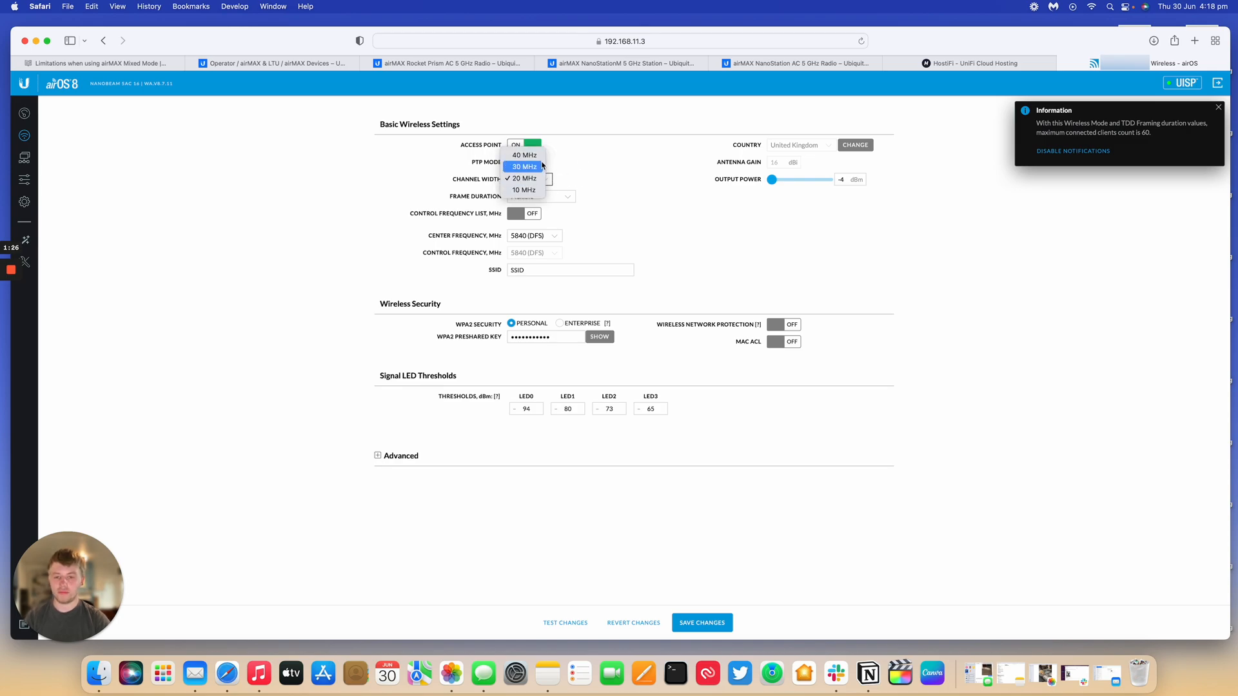
mouse_move(547, 179)
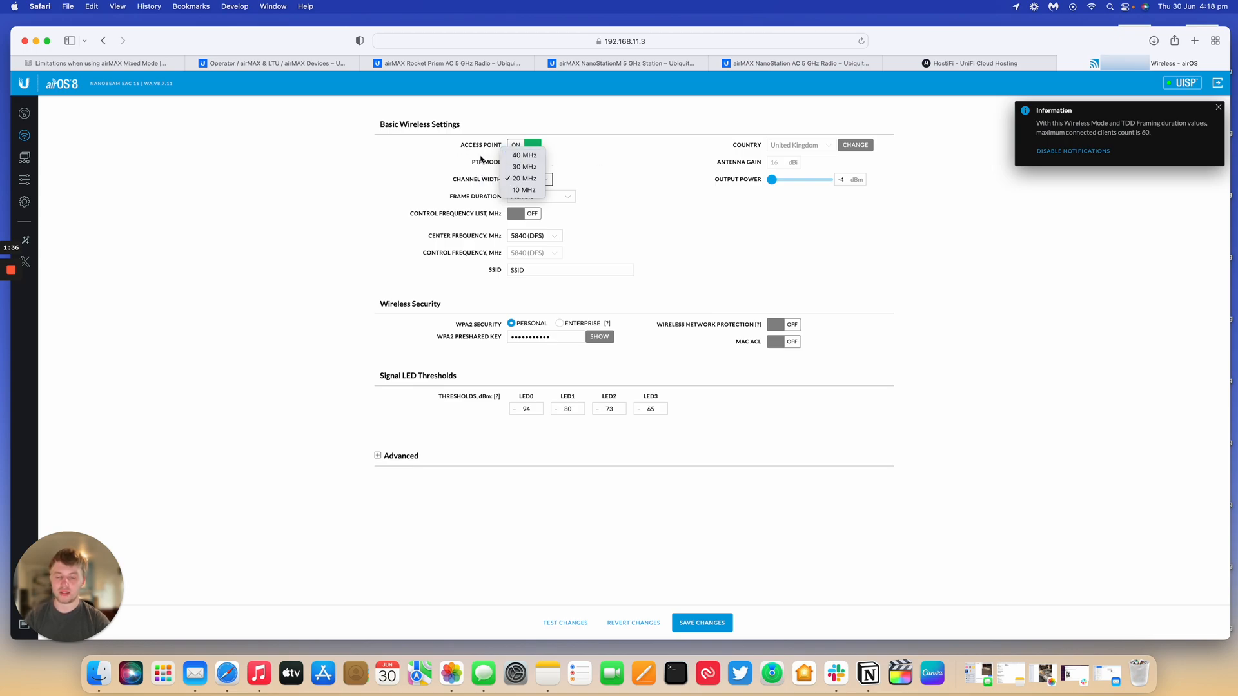
mouse_move(523, 155)
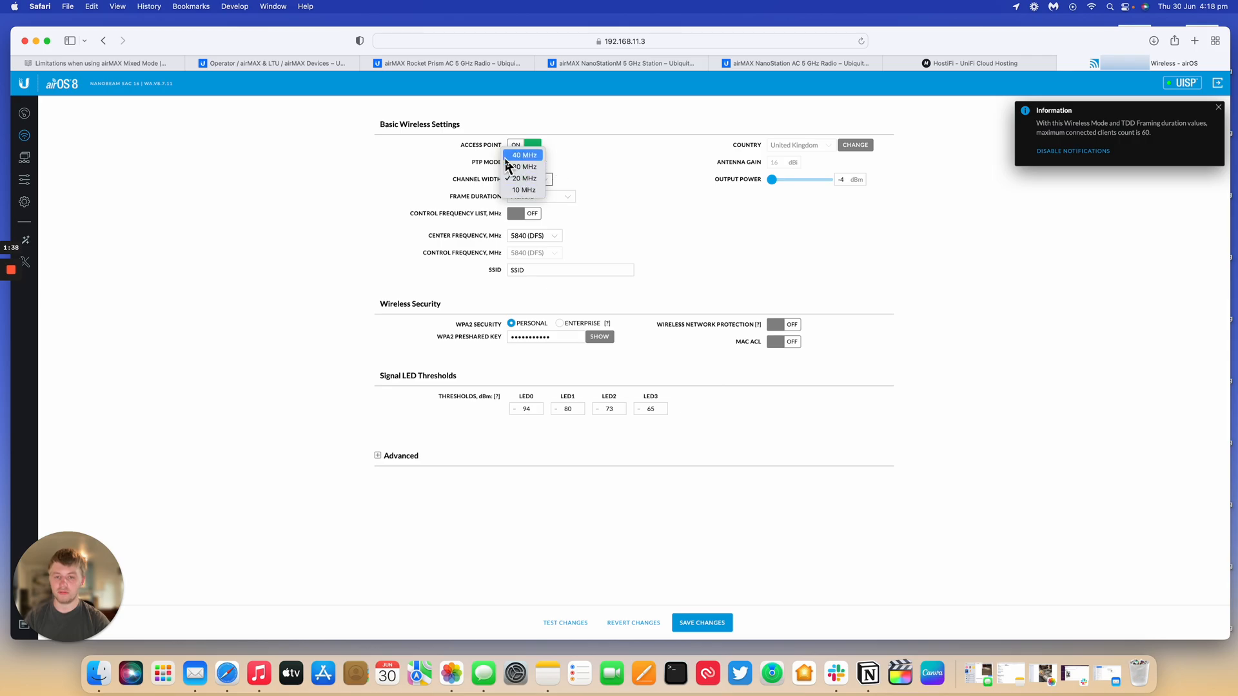
click(524, 178)
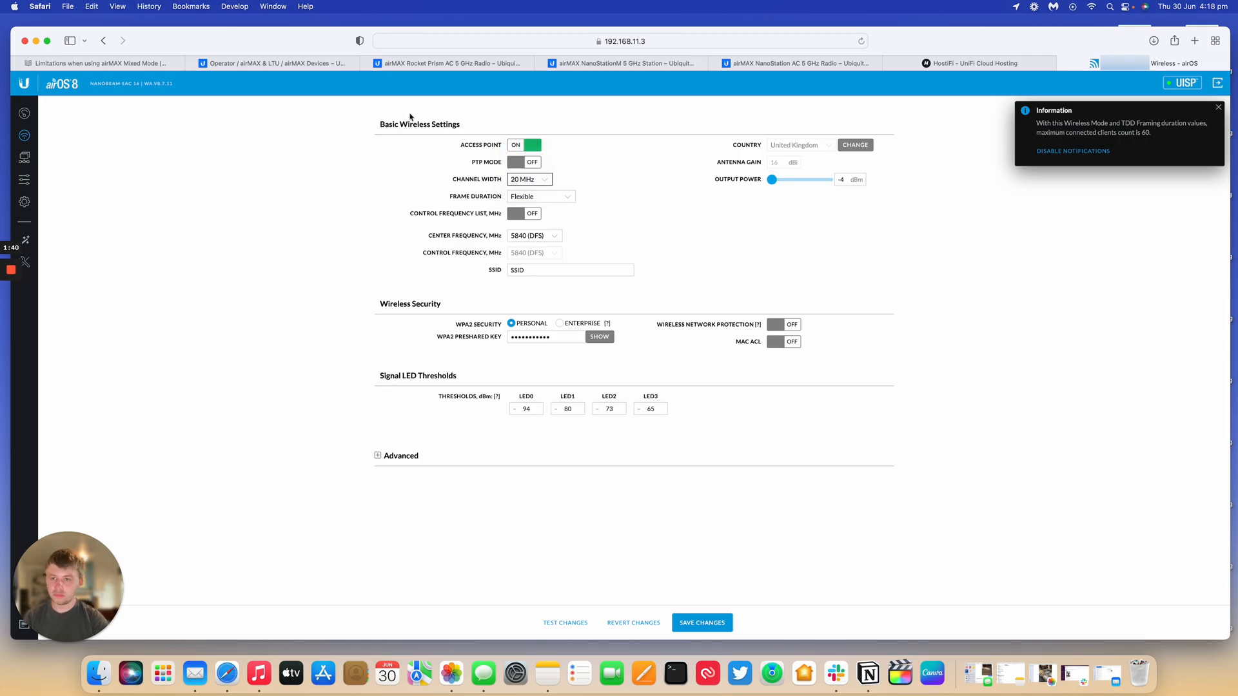
click(96, 62)
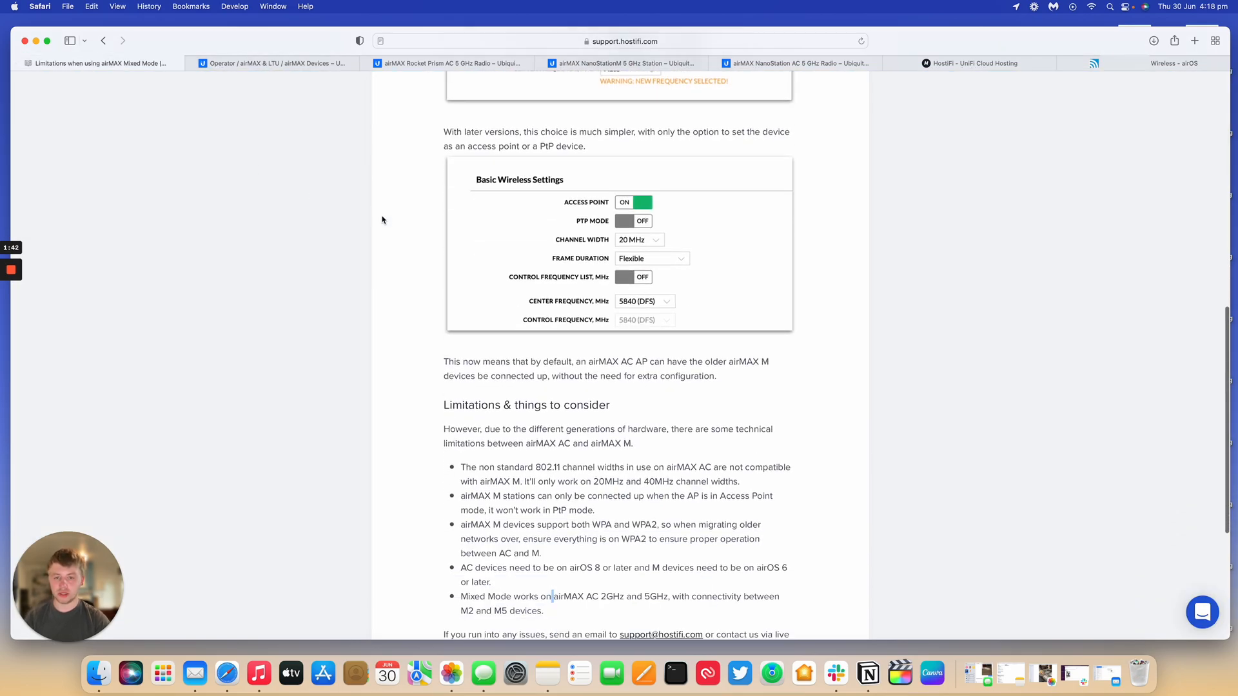
Highlight the channel width, Access Point mode and WPA/WPA2 limitations
scroll(down, 3)
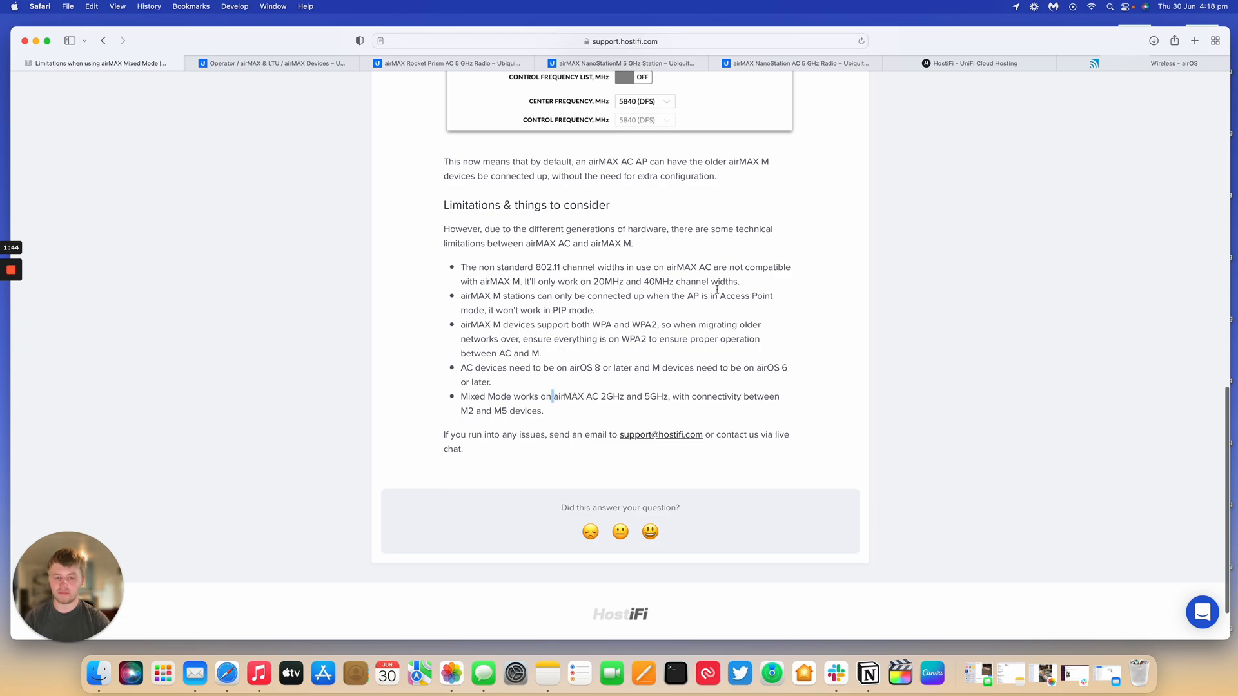
drag(461, 266, 739, 281)
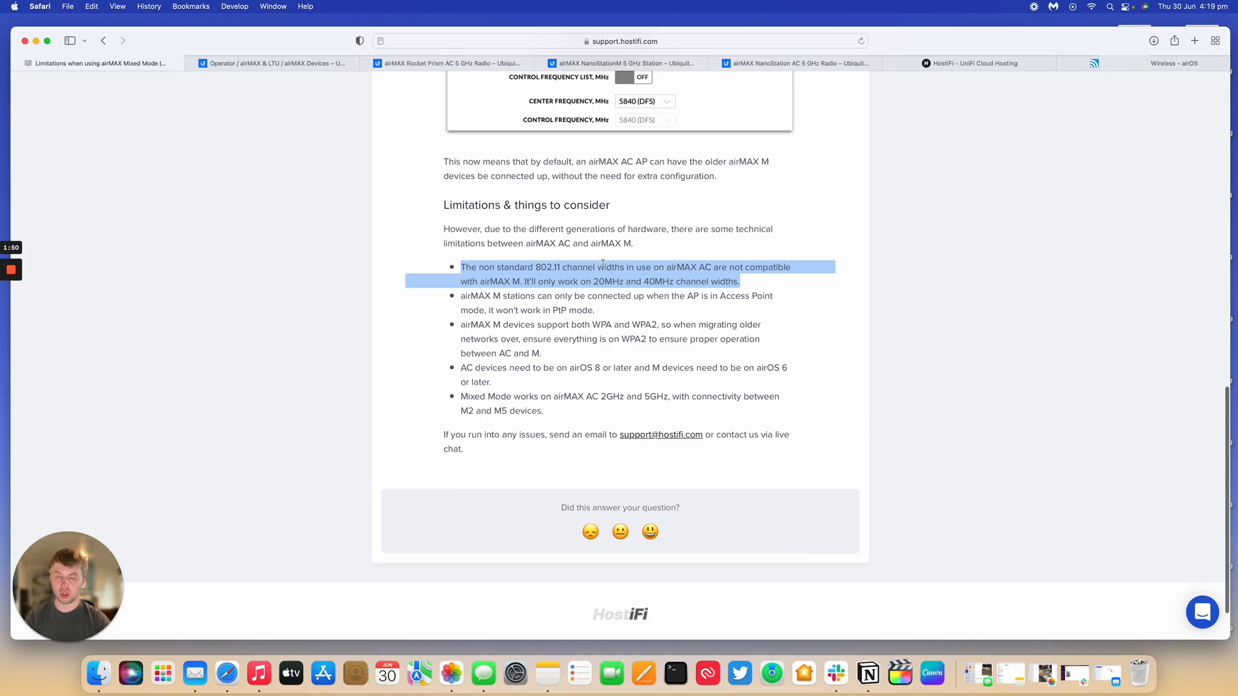
mouse_move(708, 267)
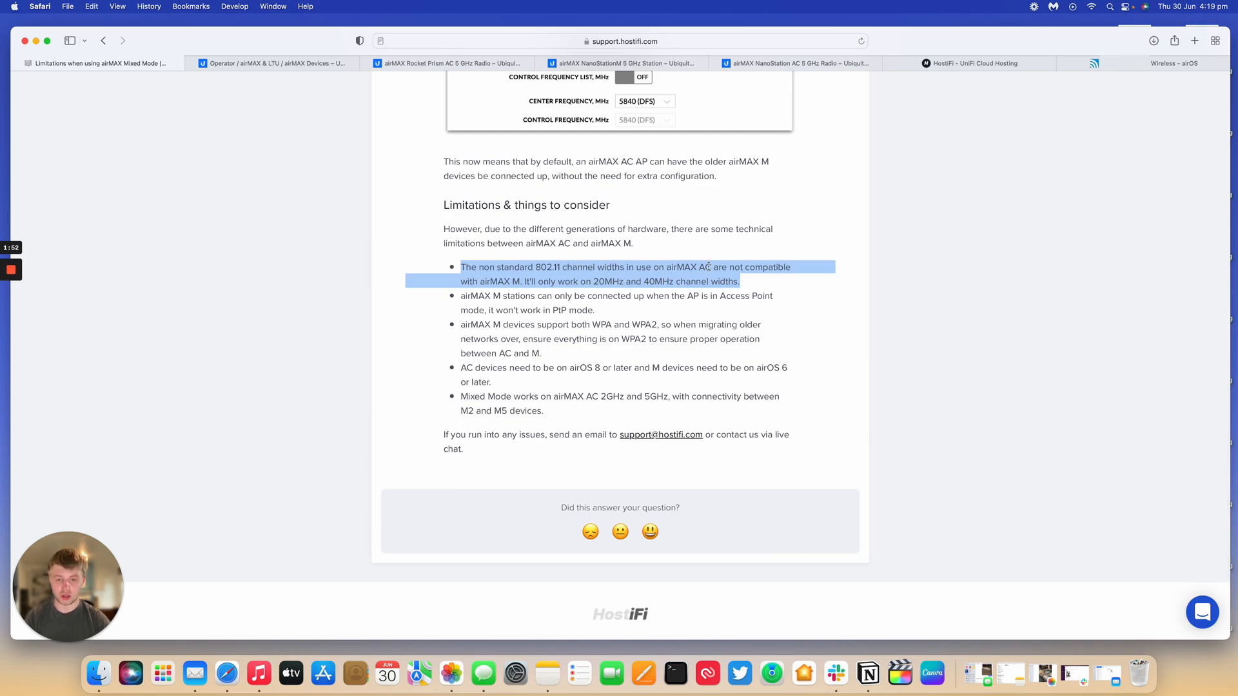
click(592, 309)
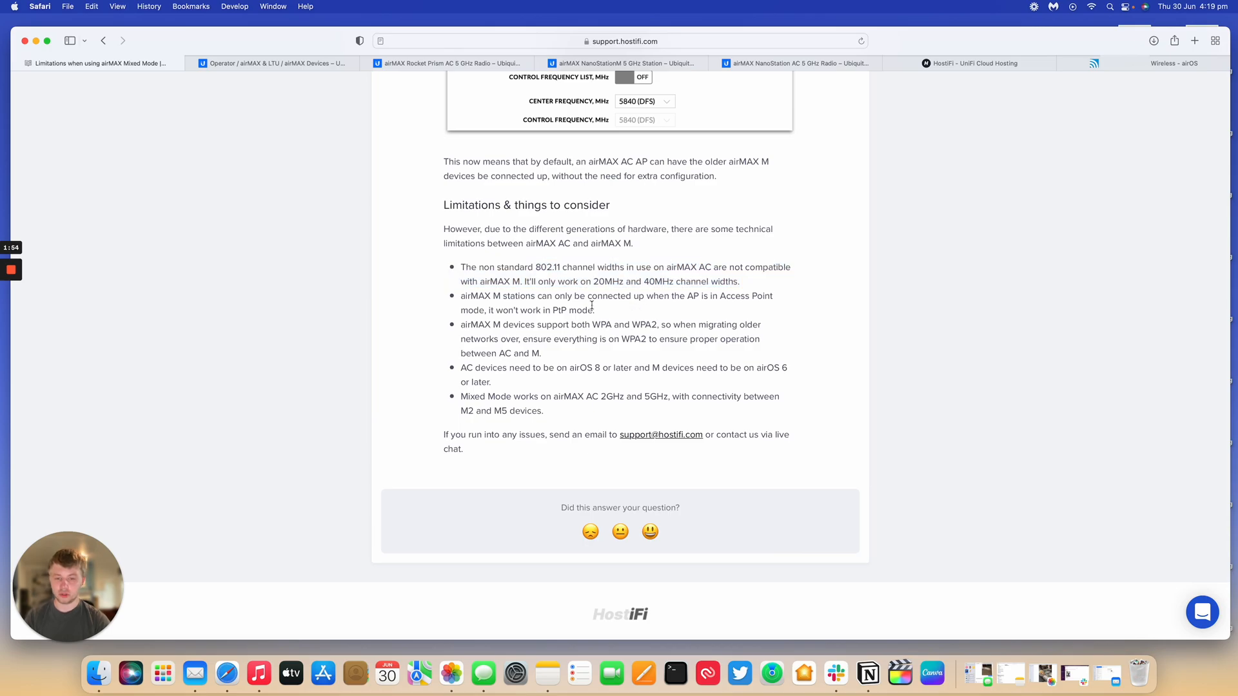
drag(460, 295, 594, 309)
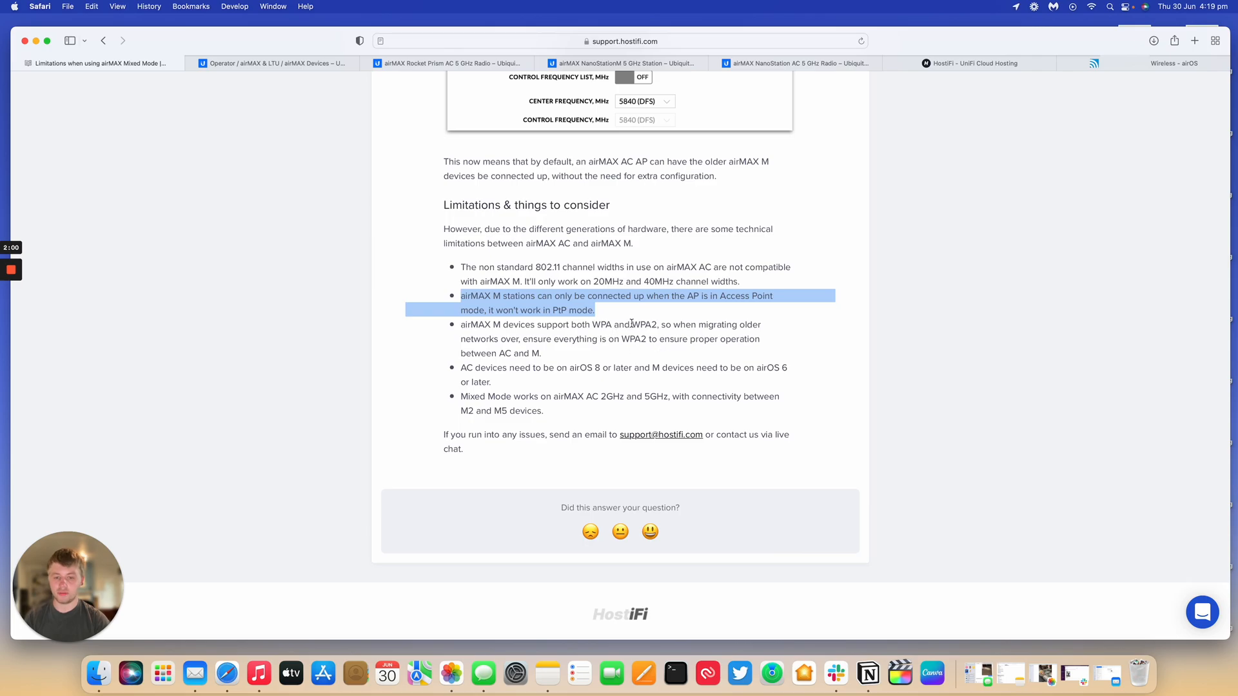
double_click(641, 324)
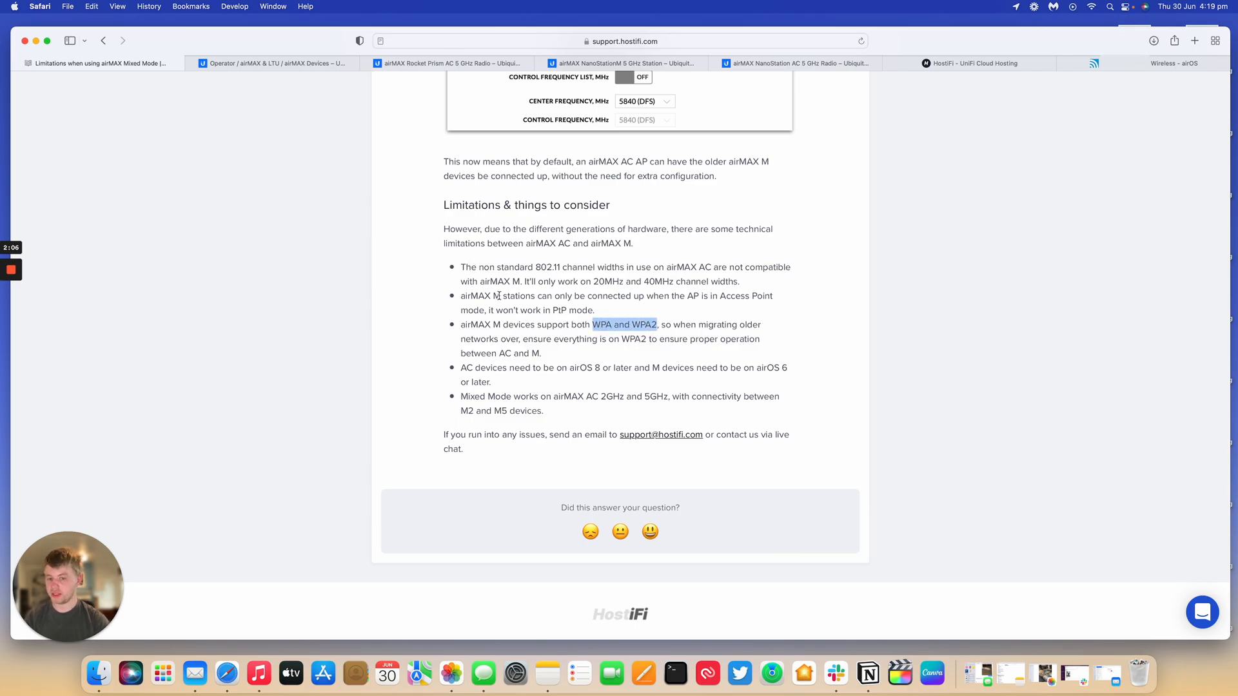
mouse_move(659, 398)
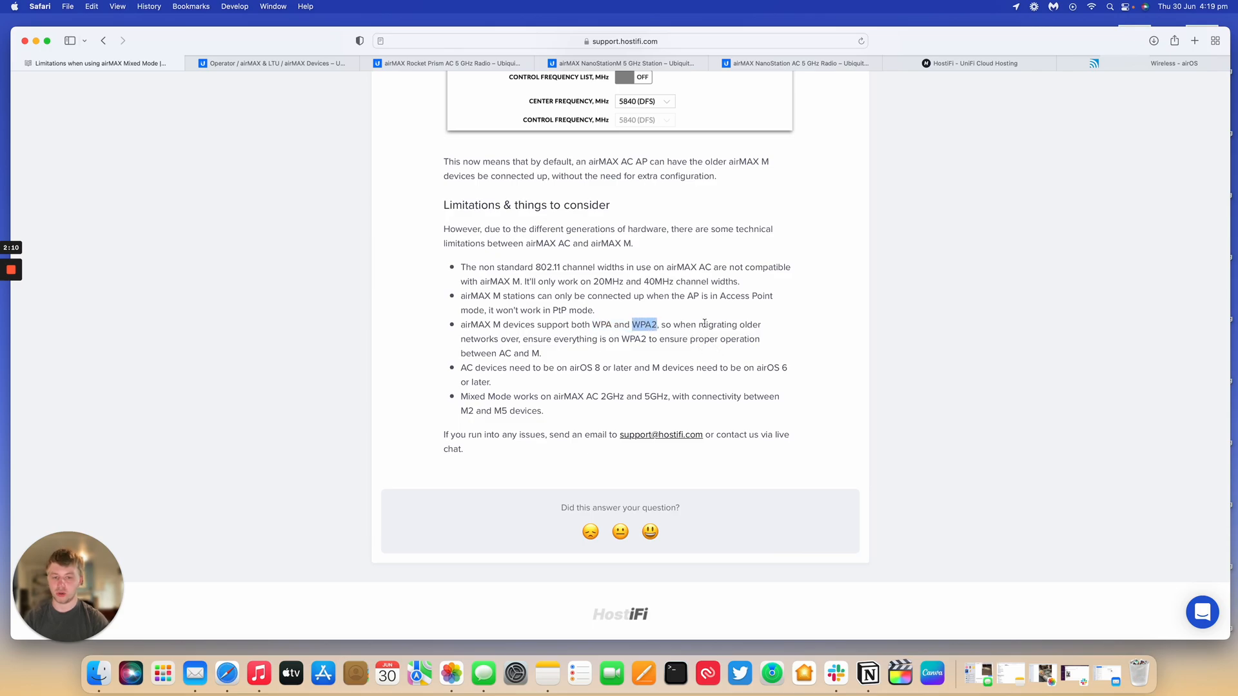
mouse_move(536, 389)
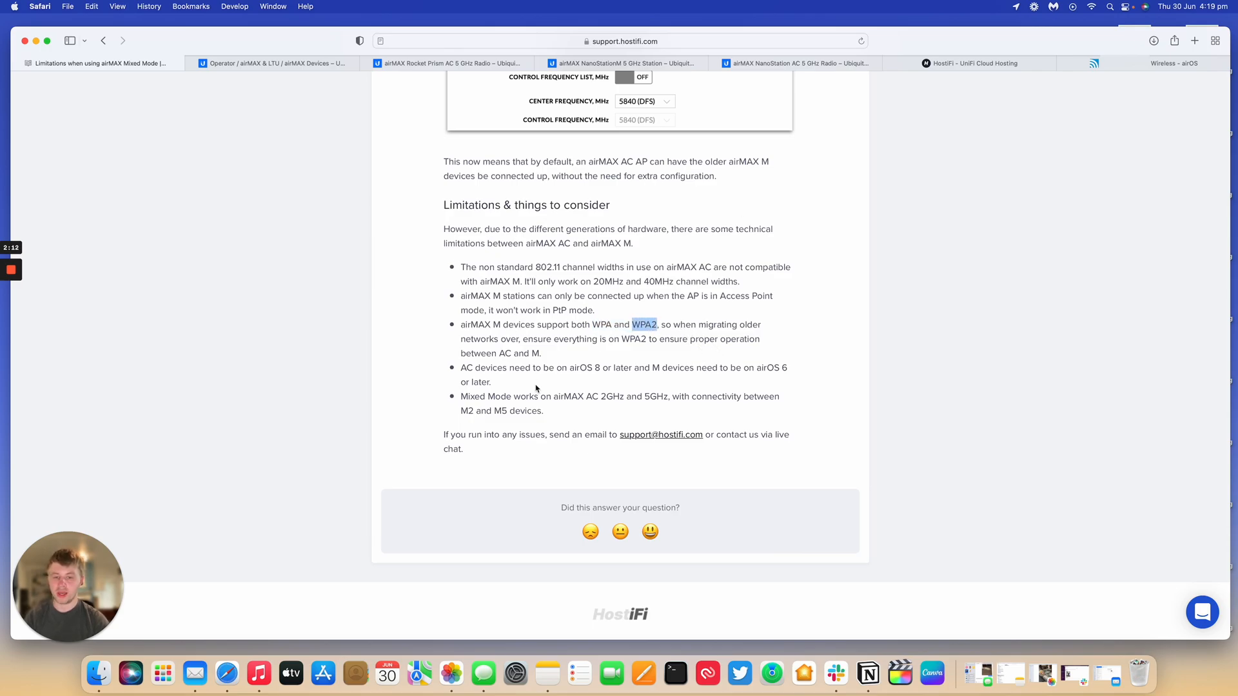
Highlight the airOS version requirement and the airMAX AC 2GHz and M2/M5 bullet
drag(461, 367, 489, 381)
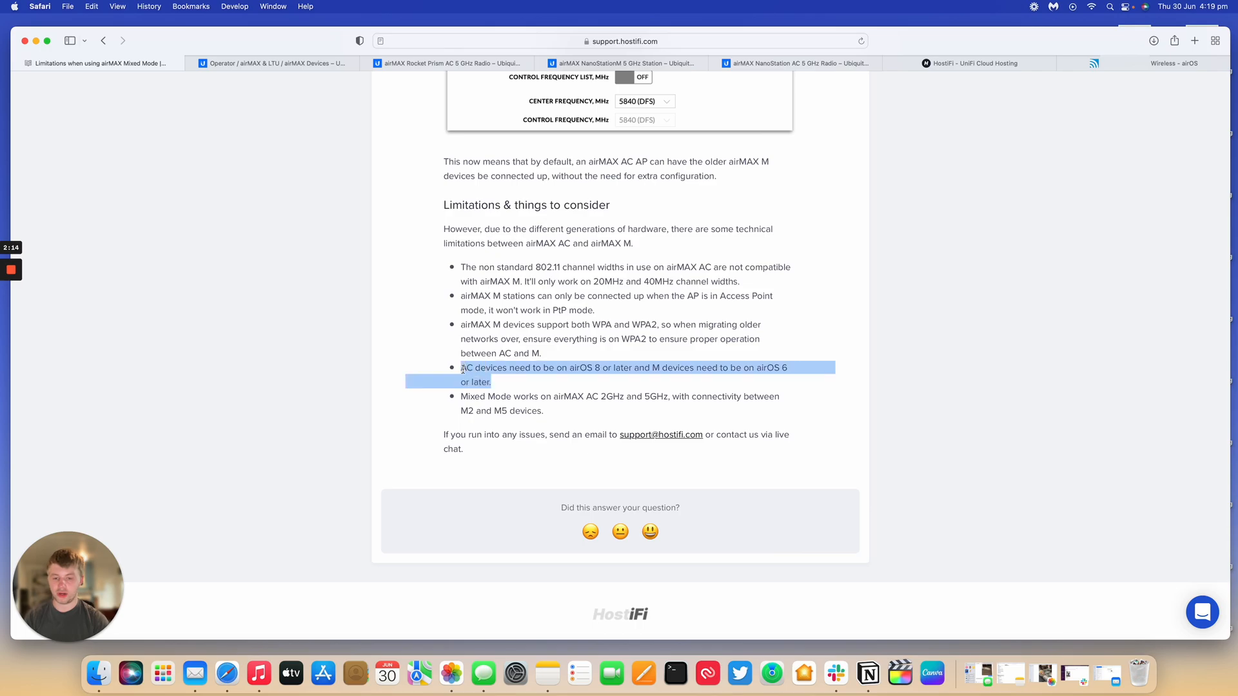
click(597, 367)
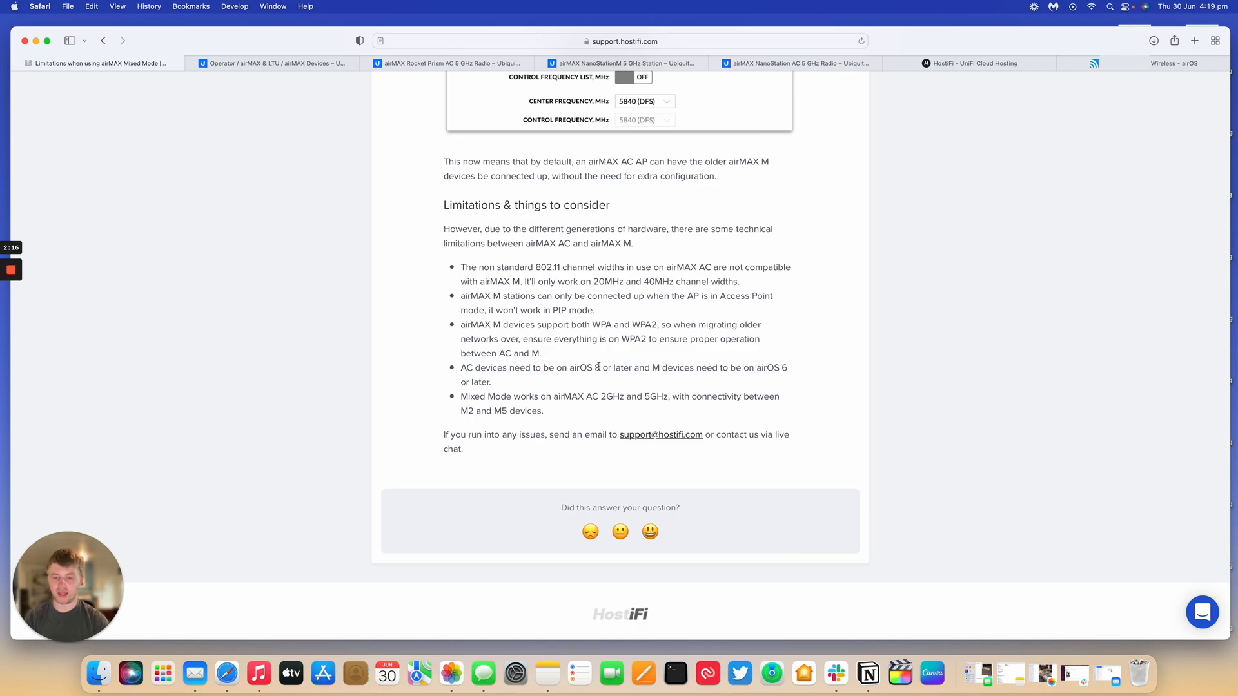
mouse_move(773, 367)
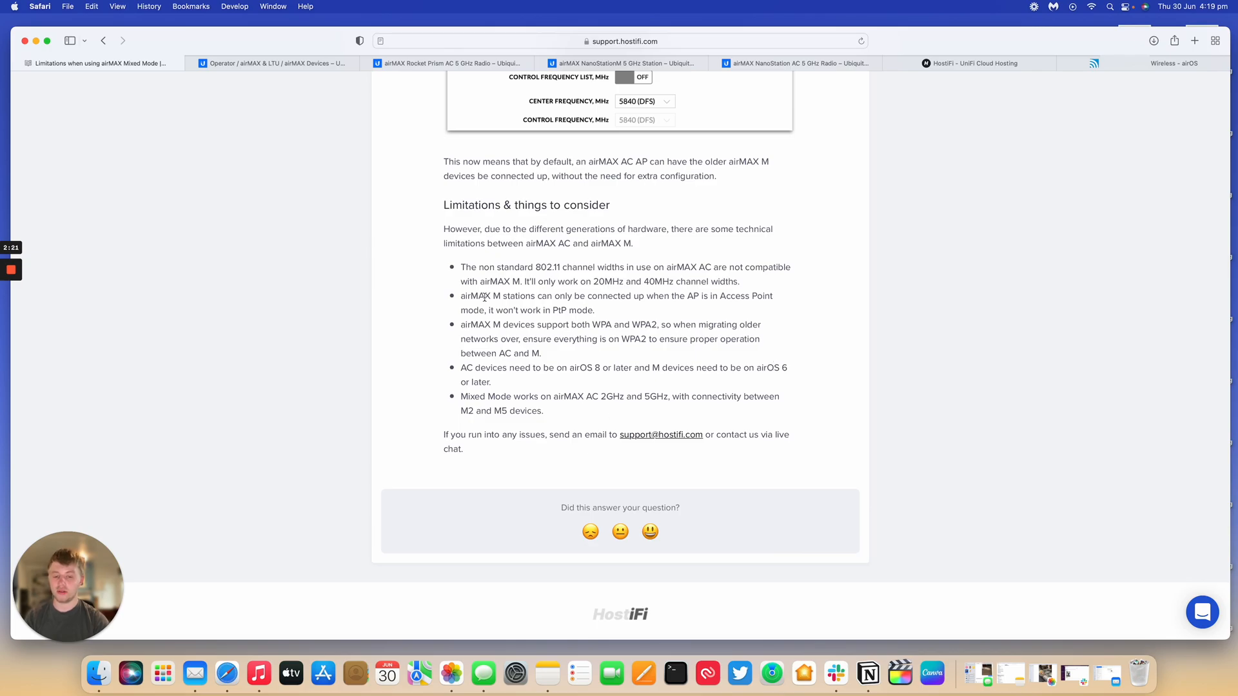
drag(556, 397, 623, 397)
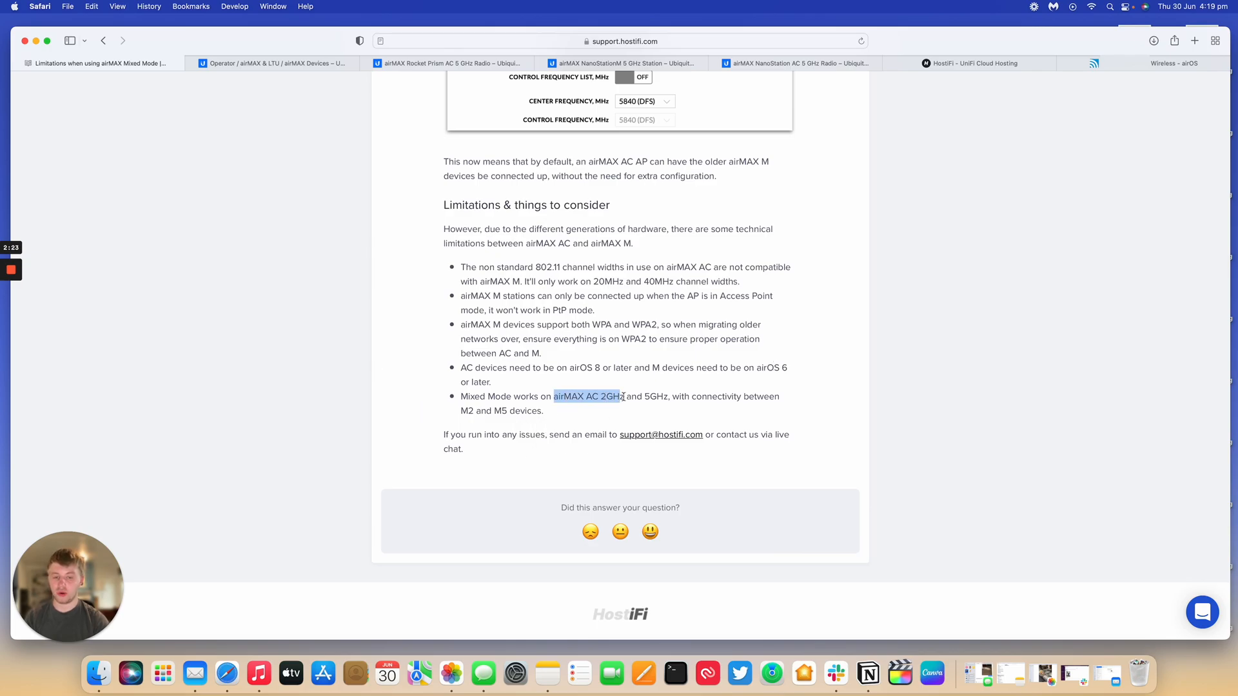
click(650, 409)
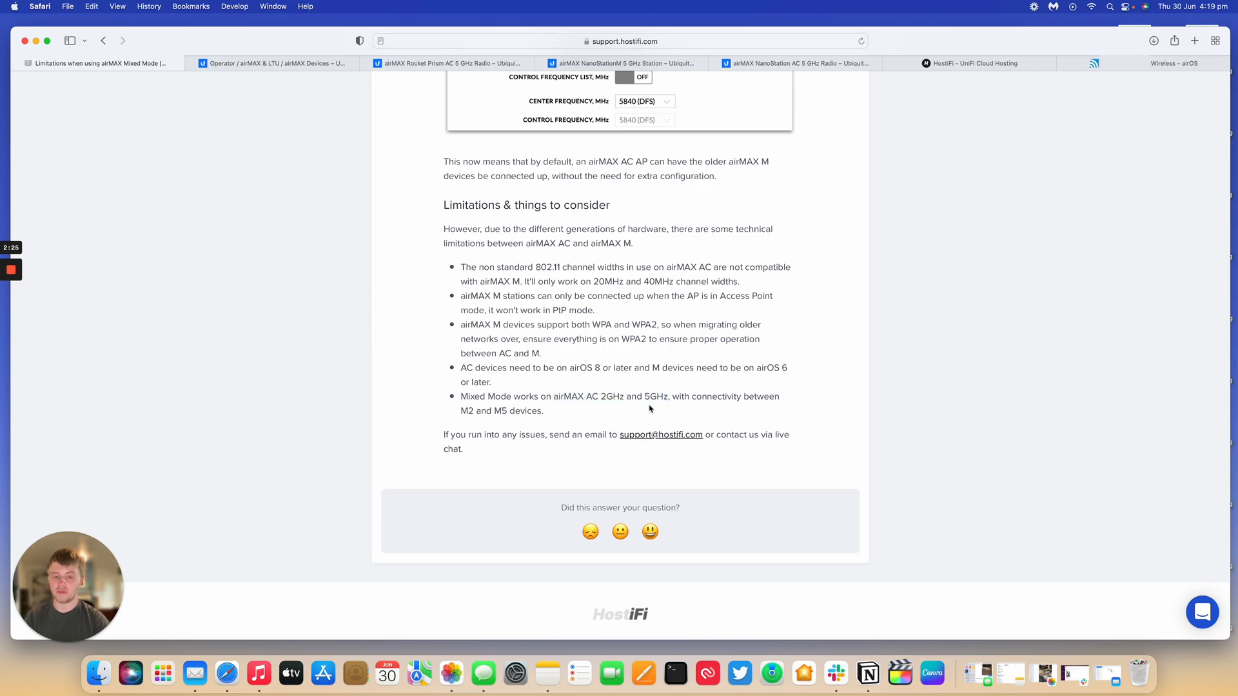
drag(460, 411, 518, 411)
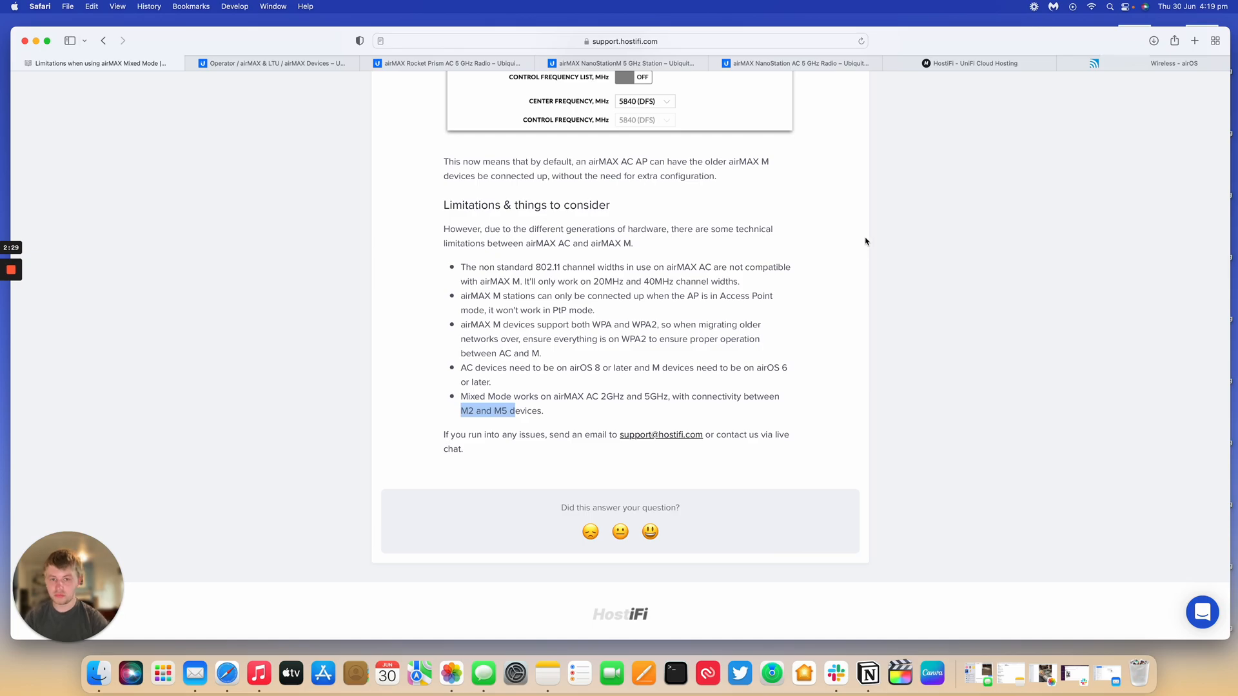
Scroll the Ubiquiti airMAX store from Outdoor Devices down to the NanoStationM 2 GHz loco
click(456, 63)
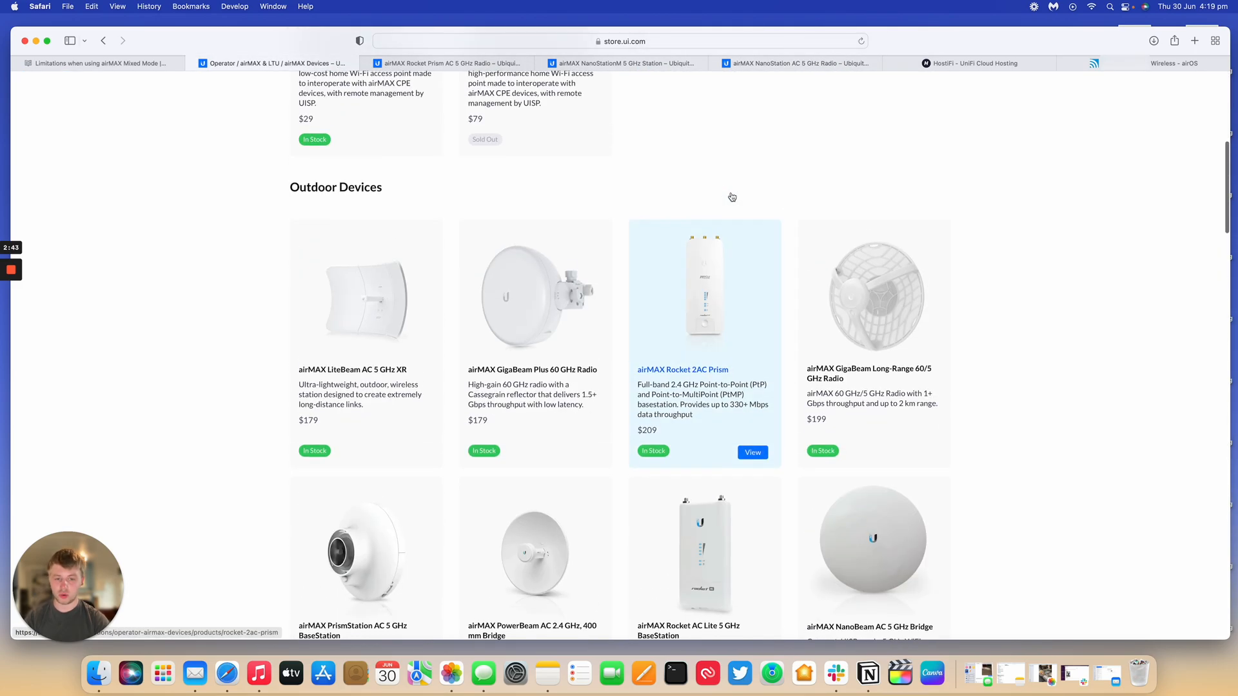
mouse_move(622, 301)
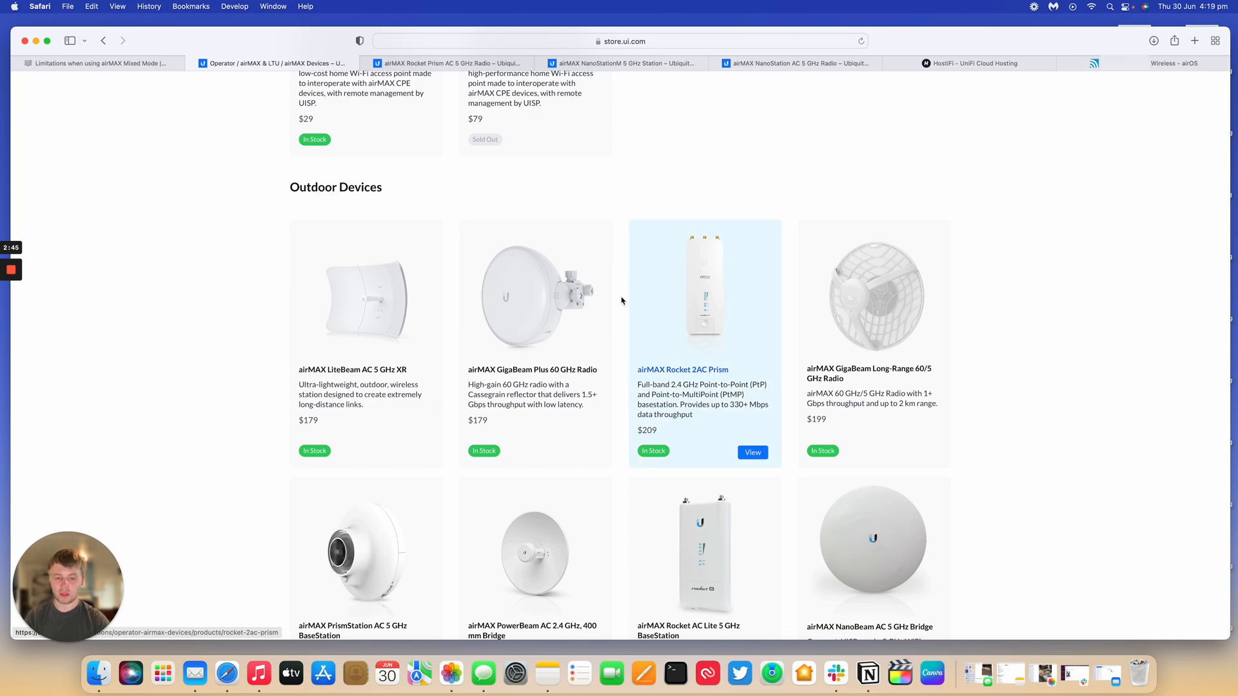
scroll(down, 3)
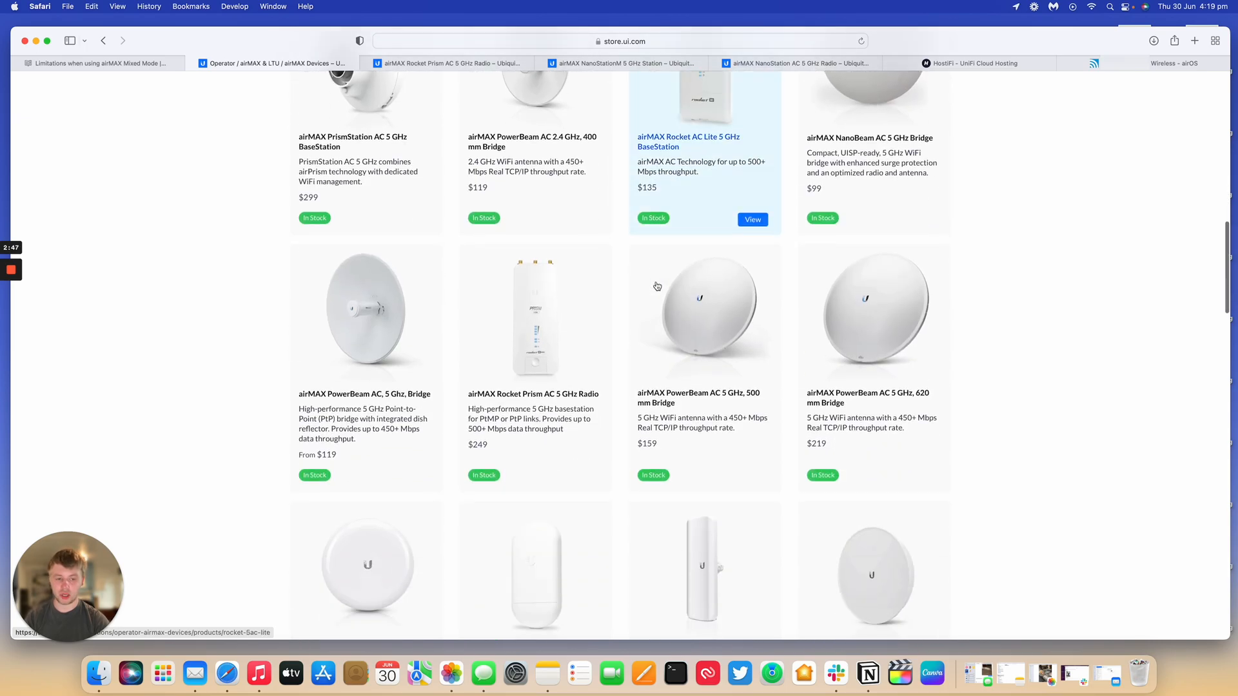
scroll(down, 3)
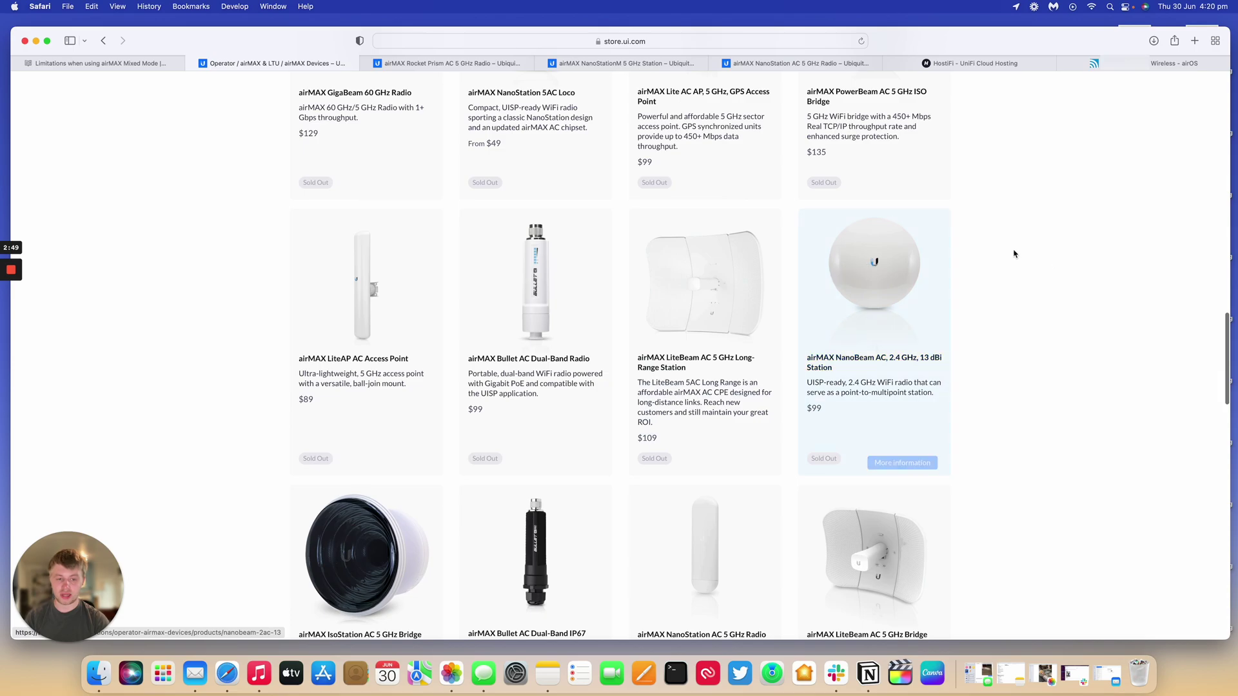
scroll(up, 3)
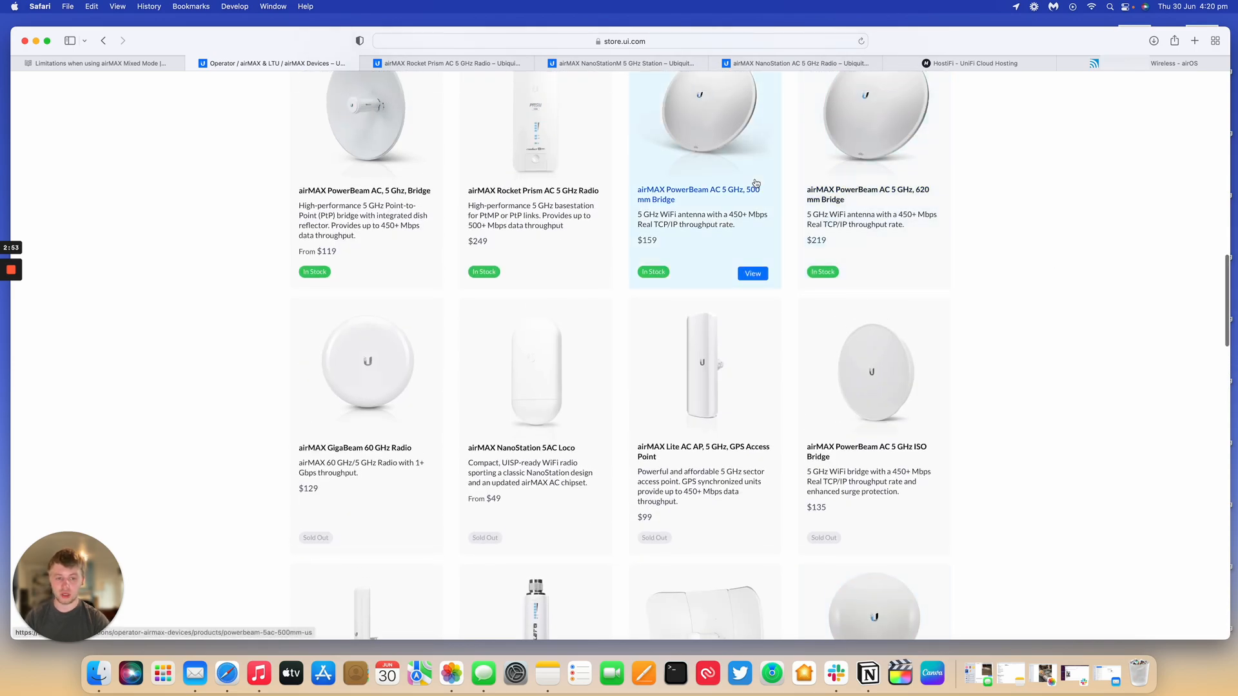
scroll(down, 3)
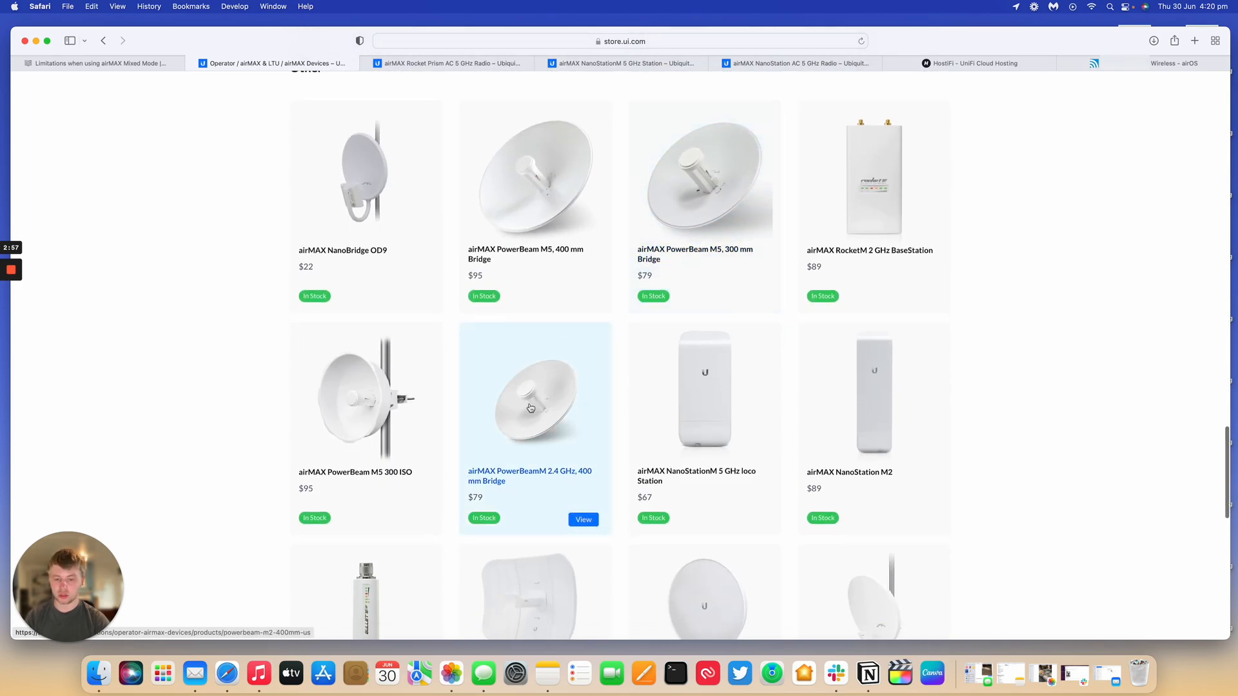
scroll(down, 3)
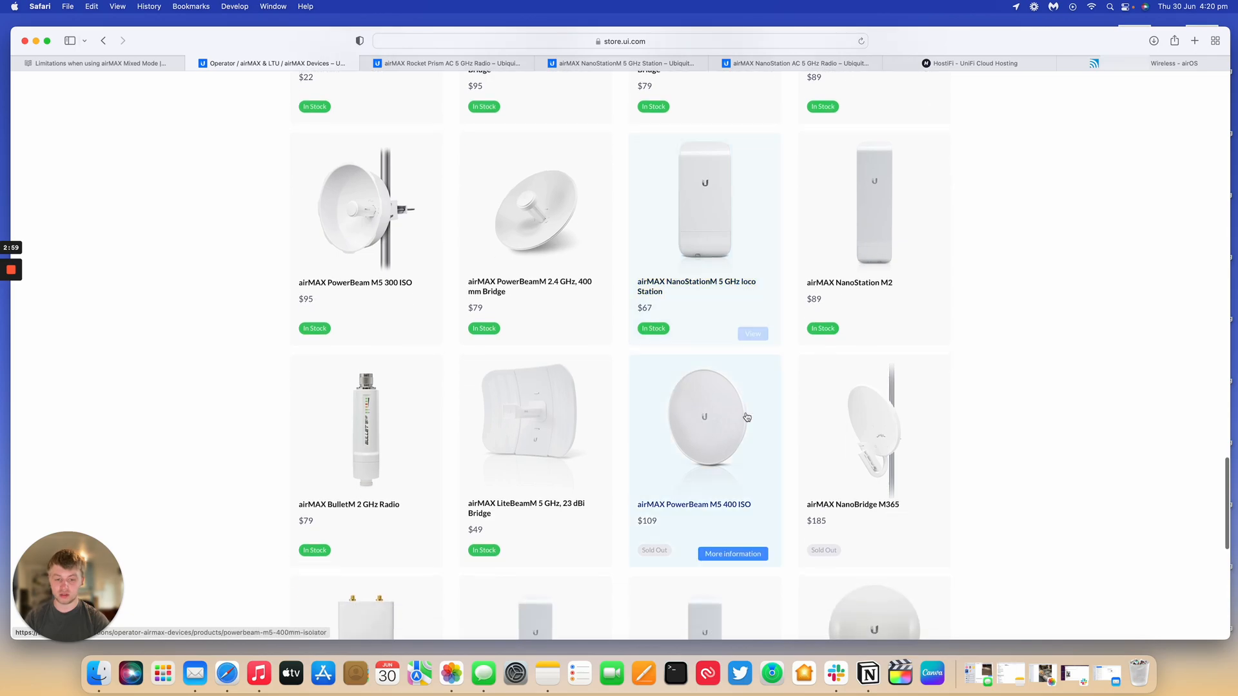
scroll(down, 3)
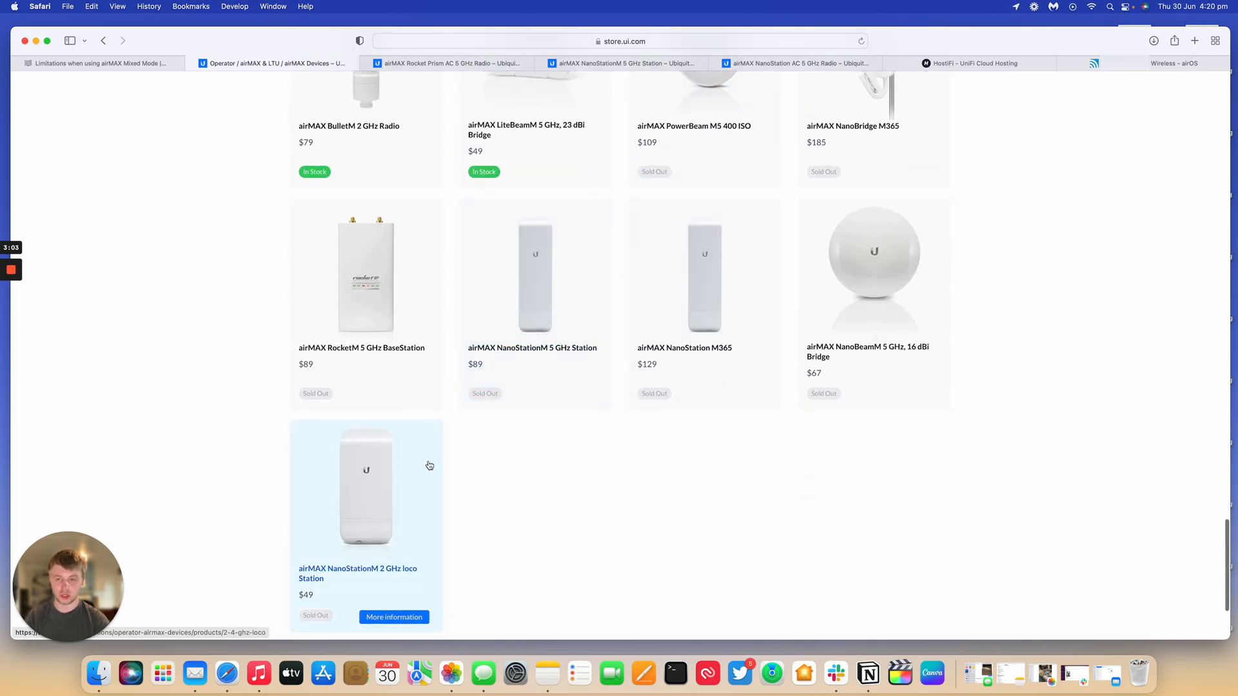
Scroll the Mixed Mode article to its support note and open the blue live chat bubble
click(96, 64)
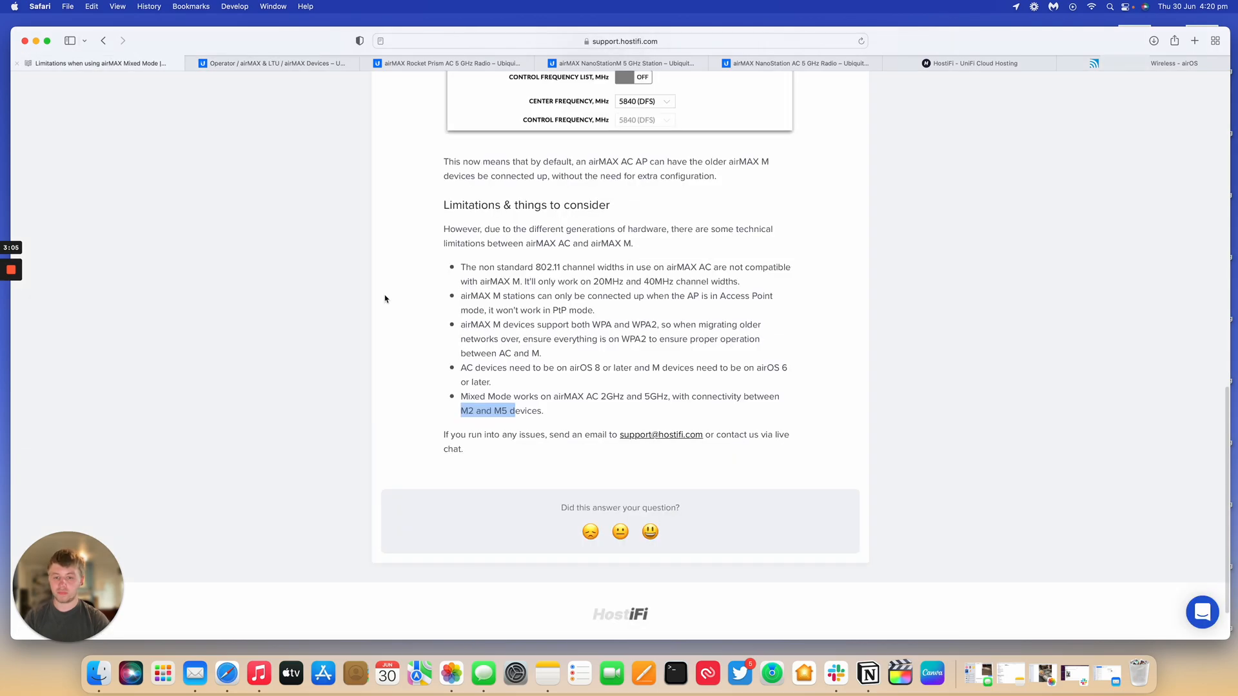
scroll(down, 3)
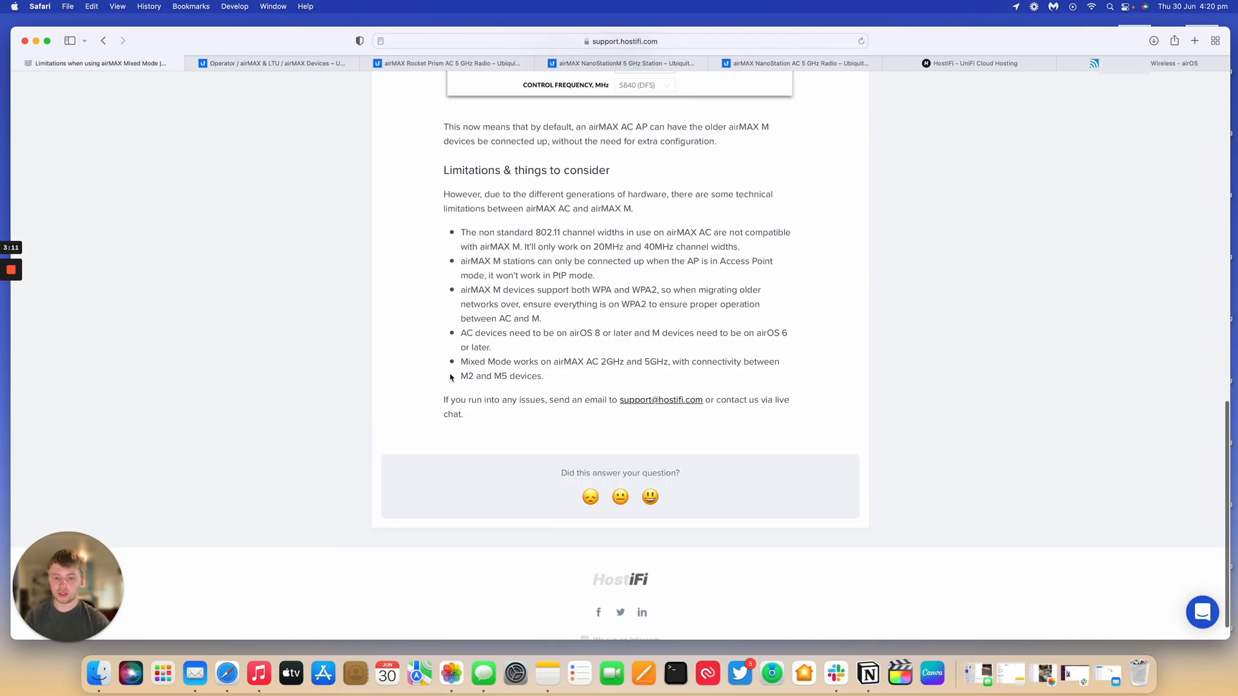
mouse_move(684, 406)
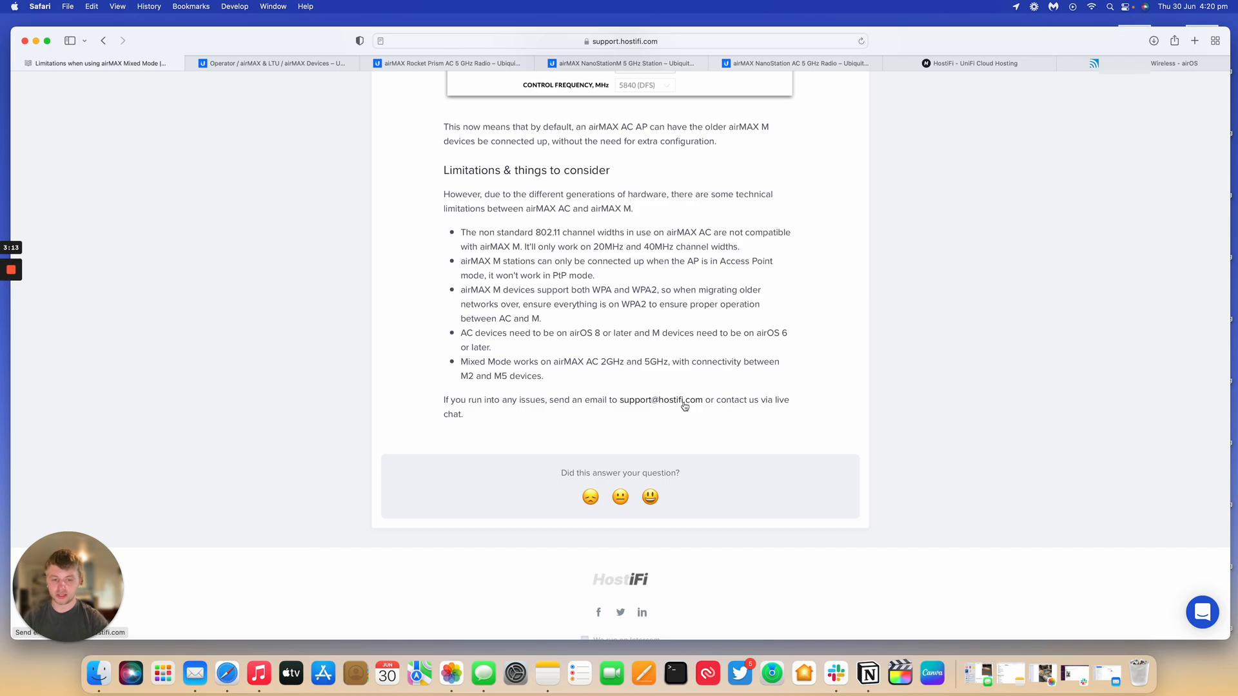
mouse_move(1139, 552)
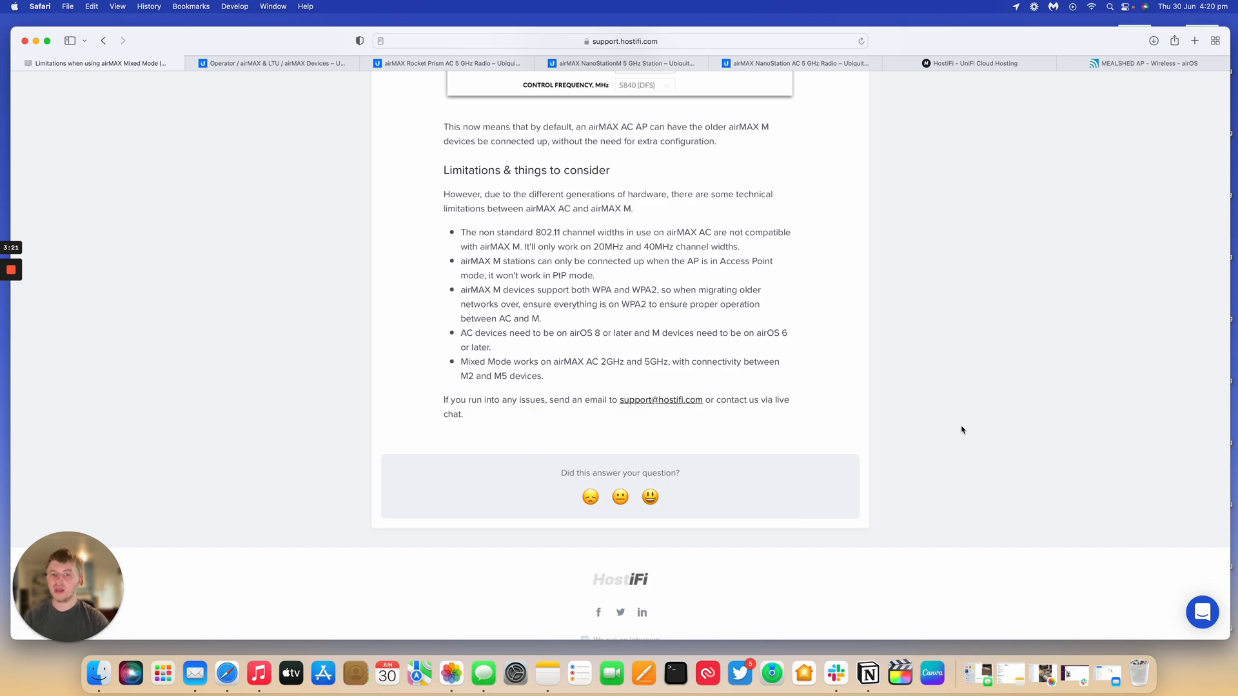
click(1202, 612)
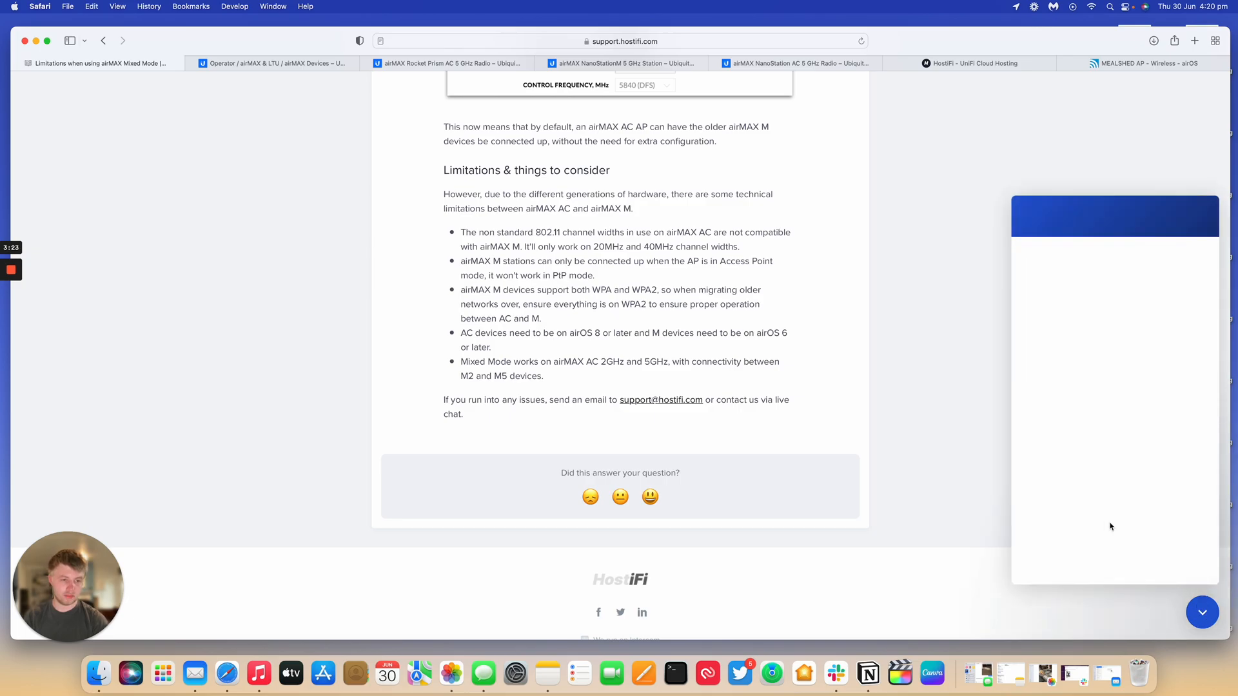